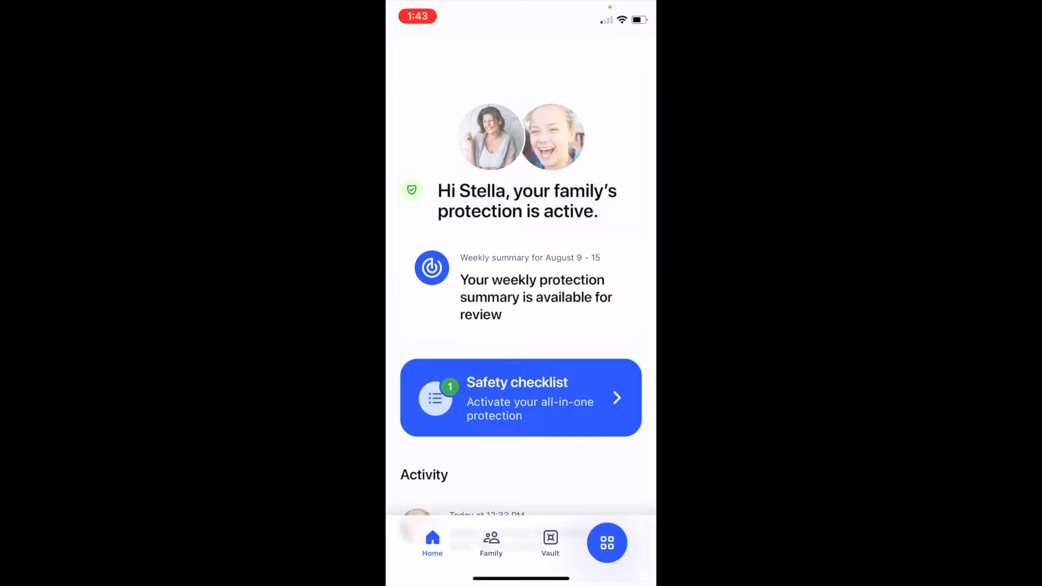
Step: Bring up the add-family-member options from the Family members list
{"action": "left_click", "coordinate": [490, 542]}
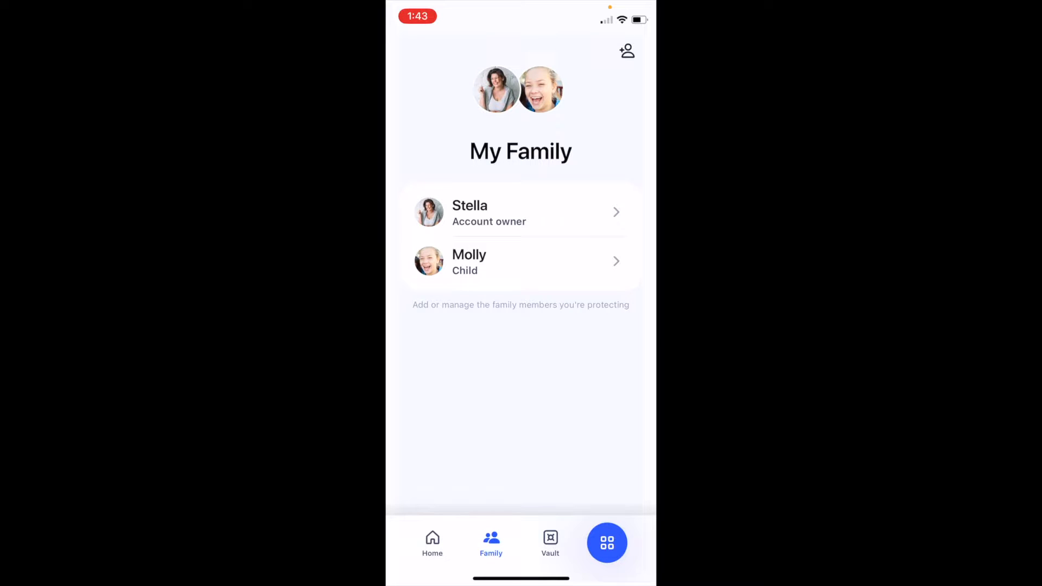
{"action": "left_click", "coordinate": [628, 51]}
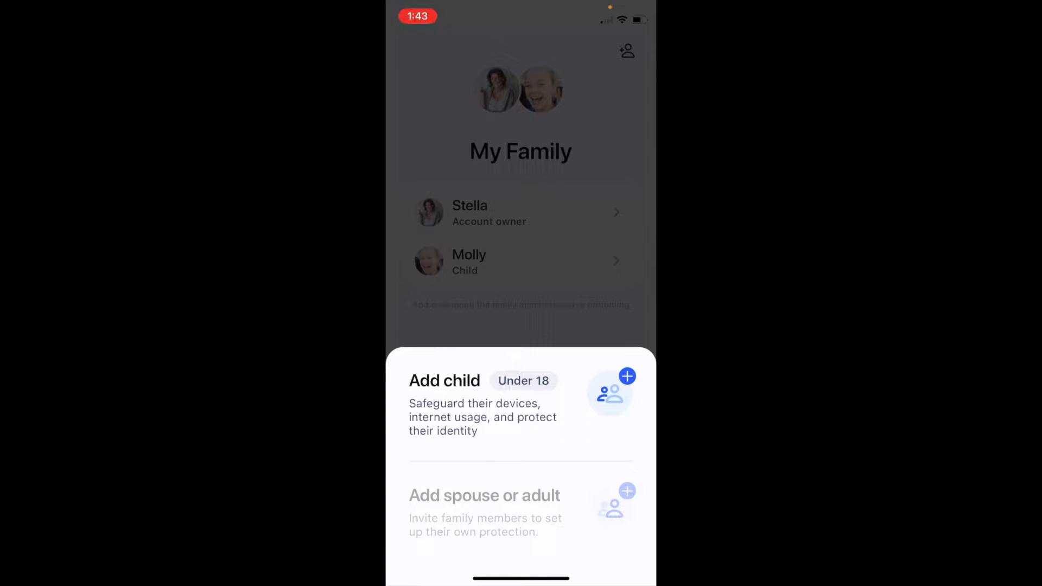
Step: Add a child under 18 named Noah with last name, birth date and a chosen profile picture
{"action": "left_click", "coordinate": [445, 381]}
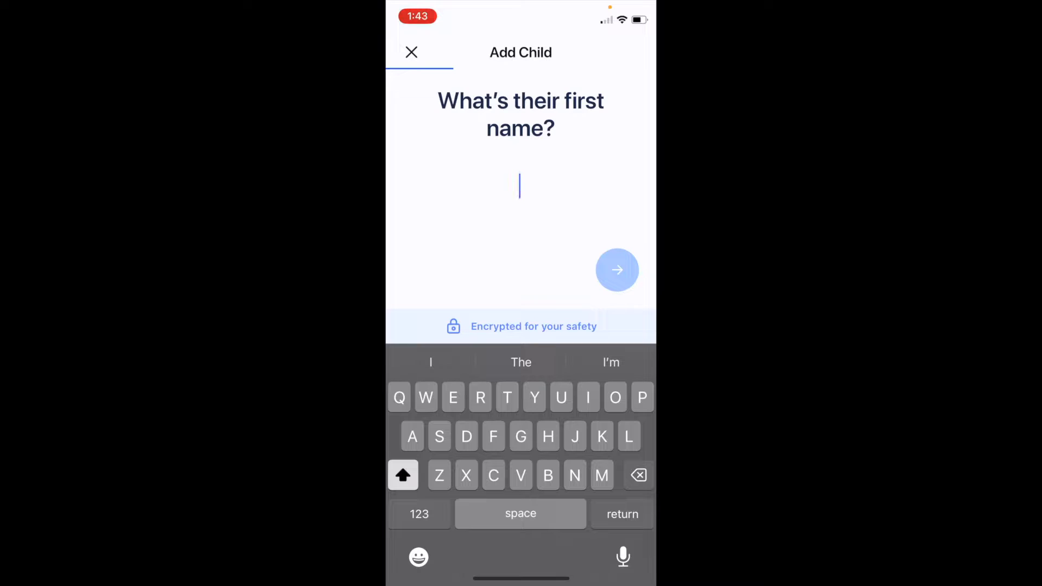
{"action": "left_click", "coordinate": [616, 269]}
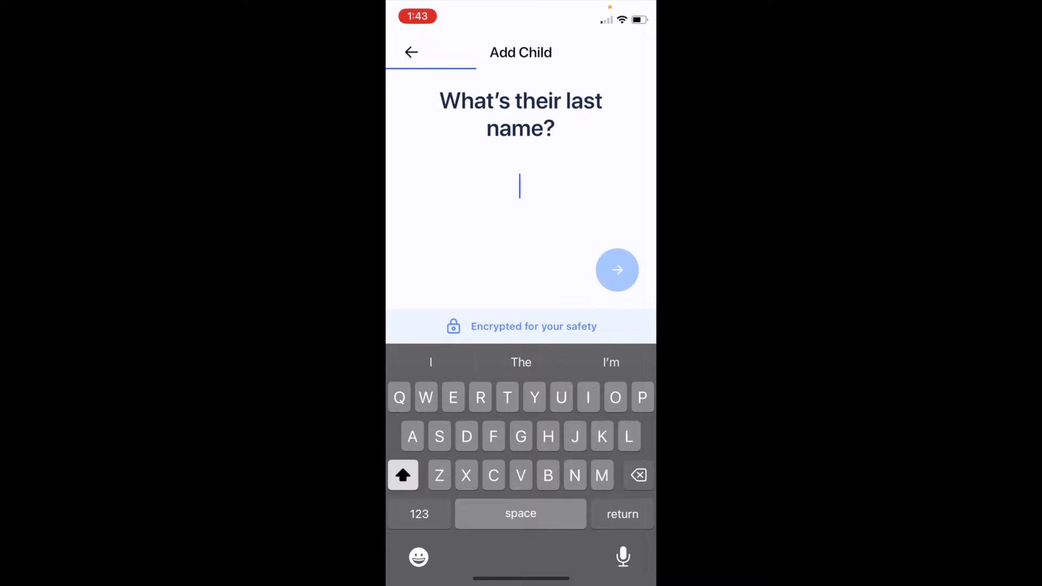
{"action": "left_click", "coordinate": [616, 270]}
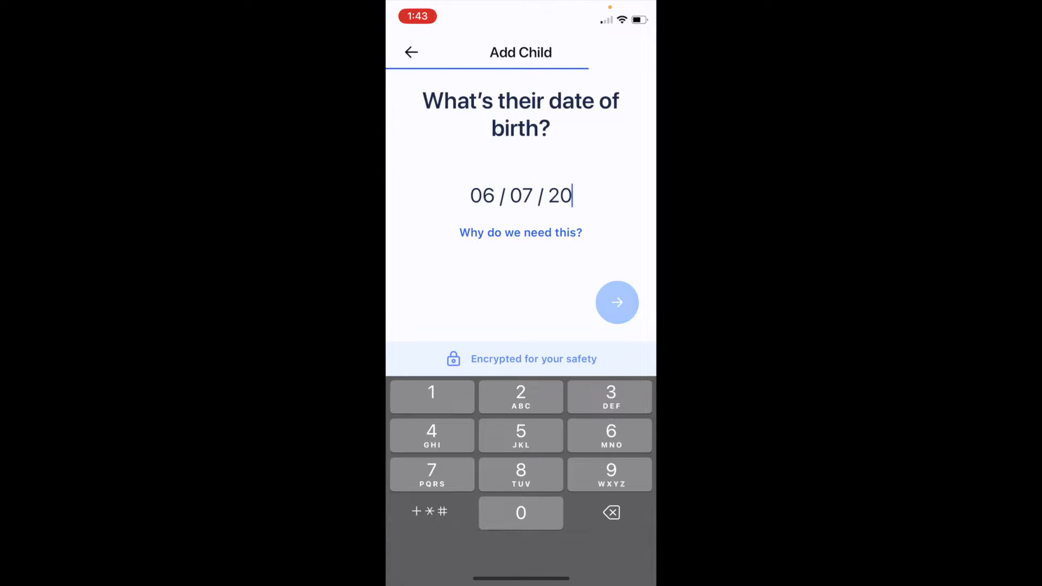
{"action": "left_click", "coordinate": [616, 301]}
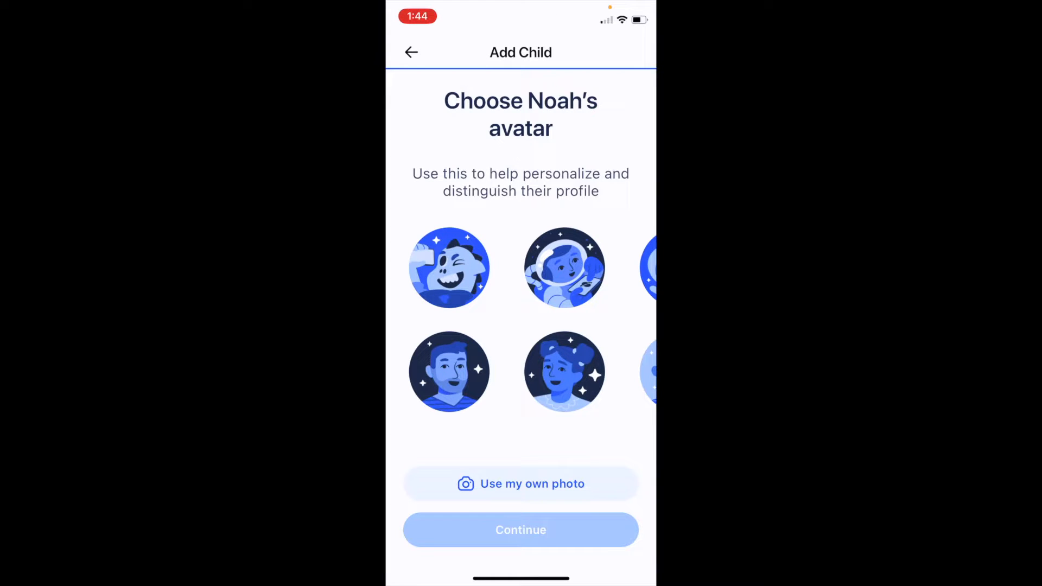
{"action": "left_click", "coordinate": [521, 484]}
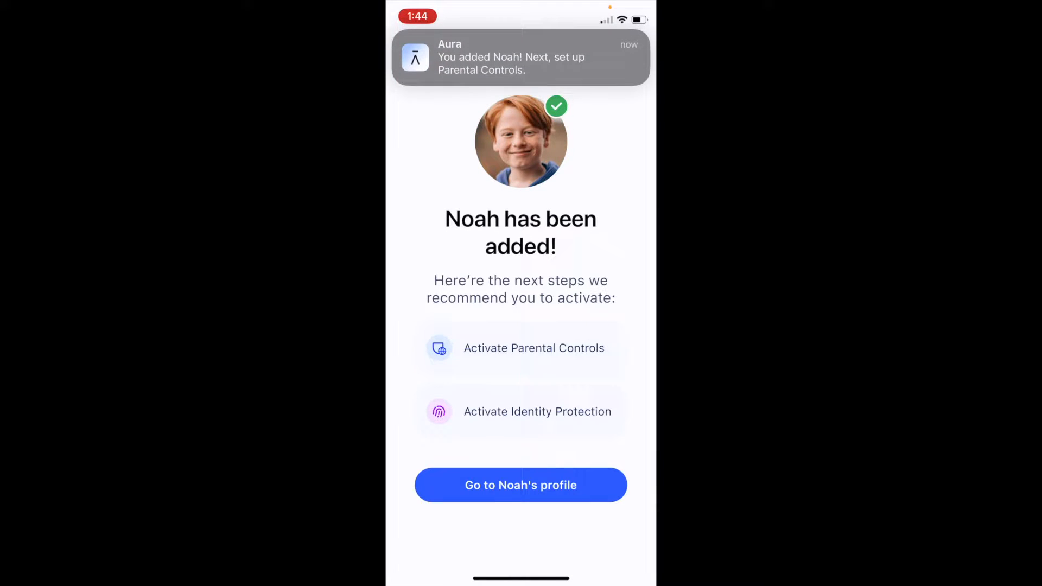
{"action": "left_click", "coordinate": [521, 485]}
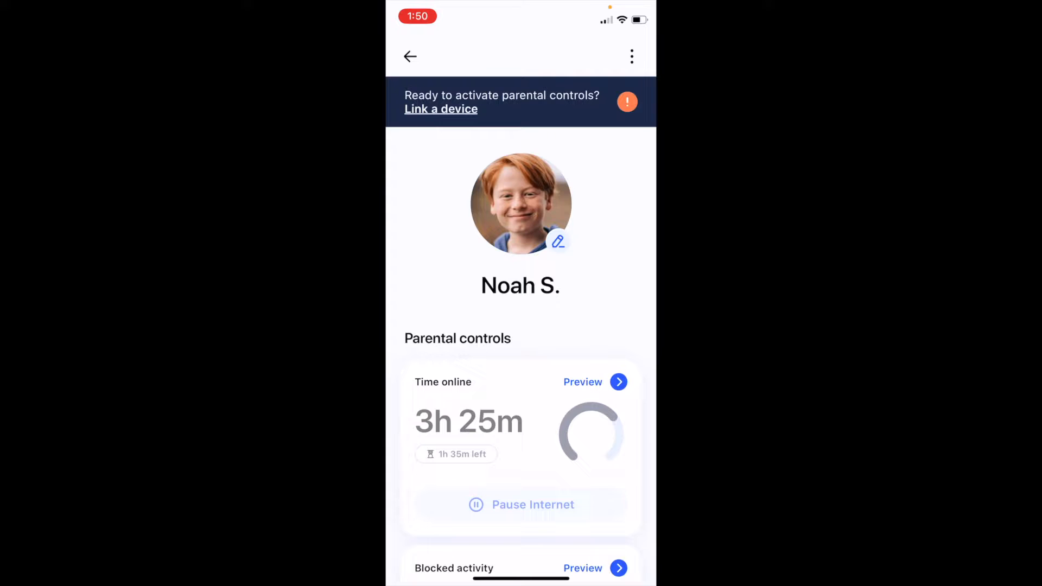
{"action": "scroll", "scroll_direction": "down", "scroll_amount": 3}
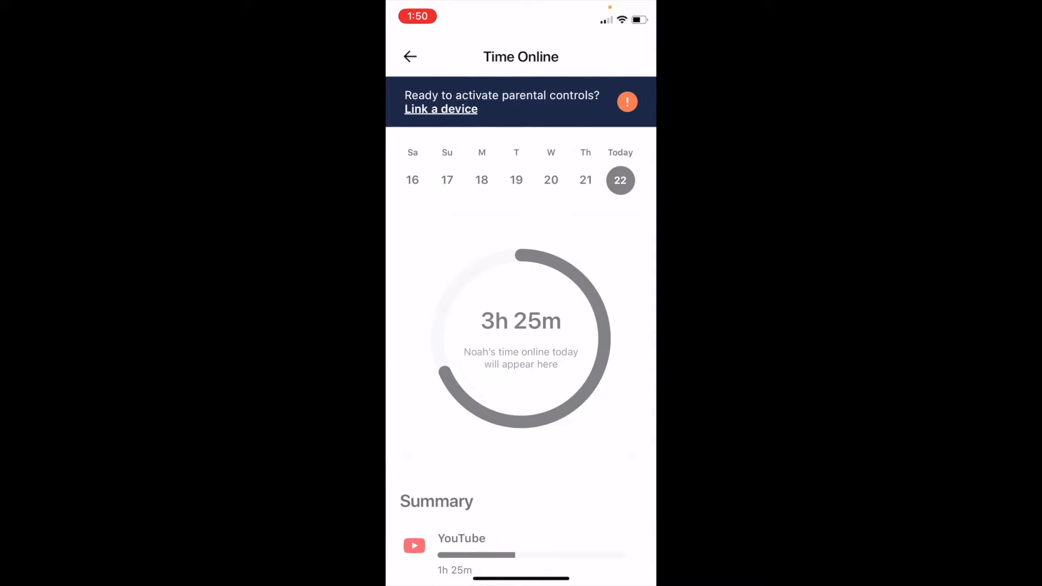
Step: Review Noah's per-app time online summary and return to his parental controls overview
{"action": "scroll", "scroll_direction": "down", "scroll_amount": 3}
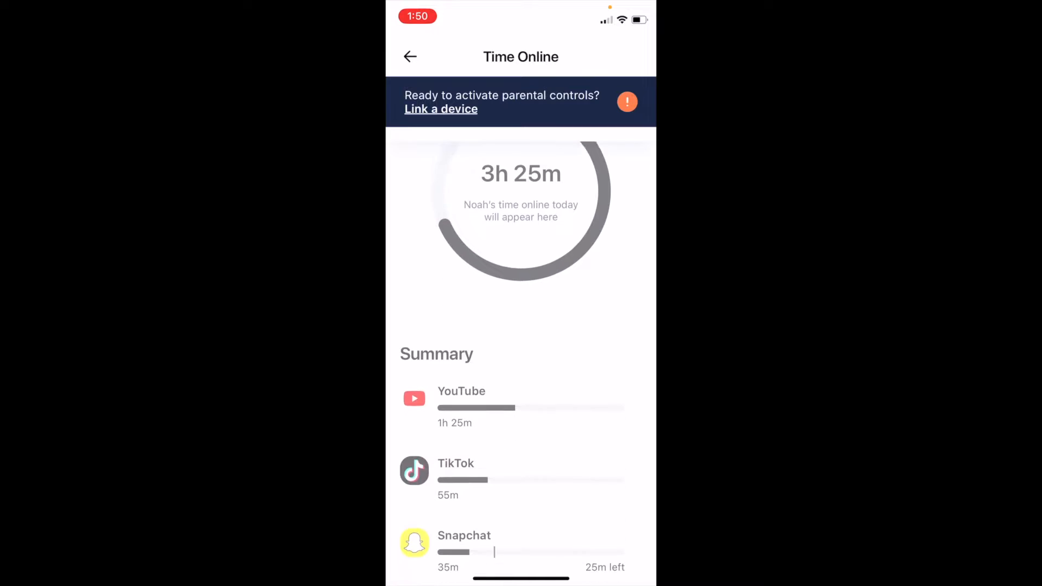
{"action": "scroll", "scroll_direction": "down", "scroll_amount": 3}
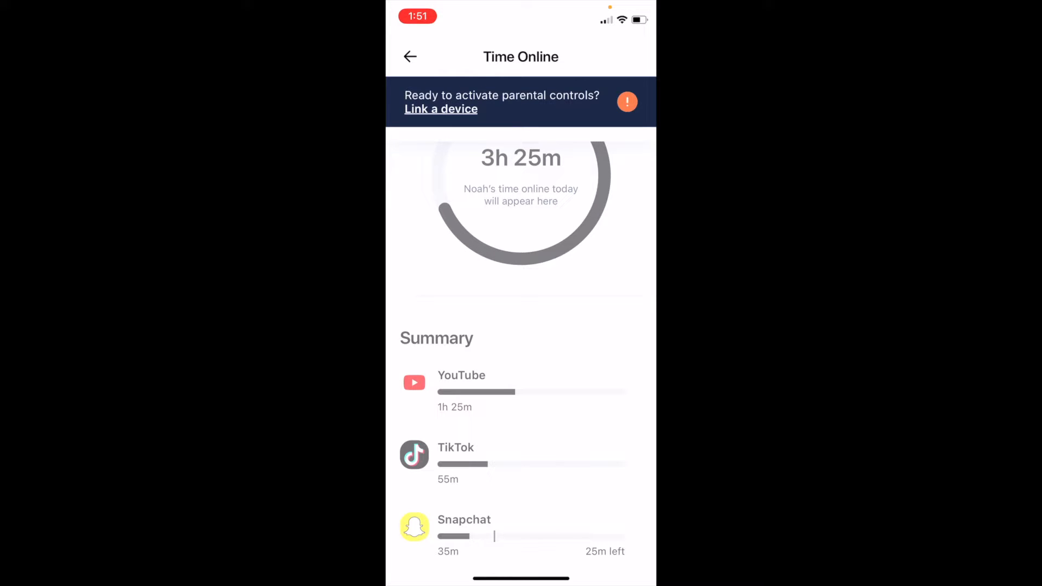
{"action": "left_click", "coordinate": [410, 57]}
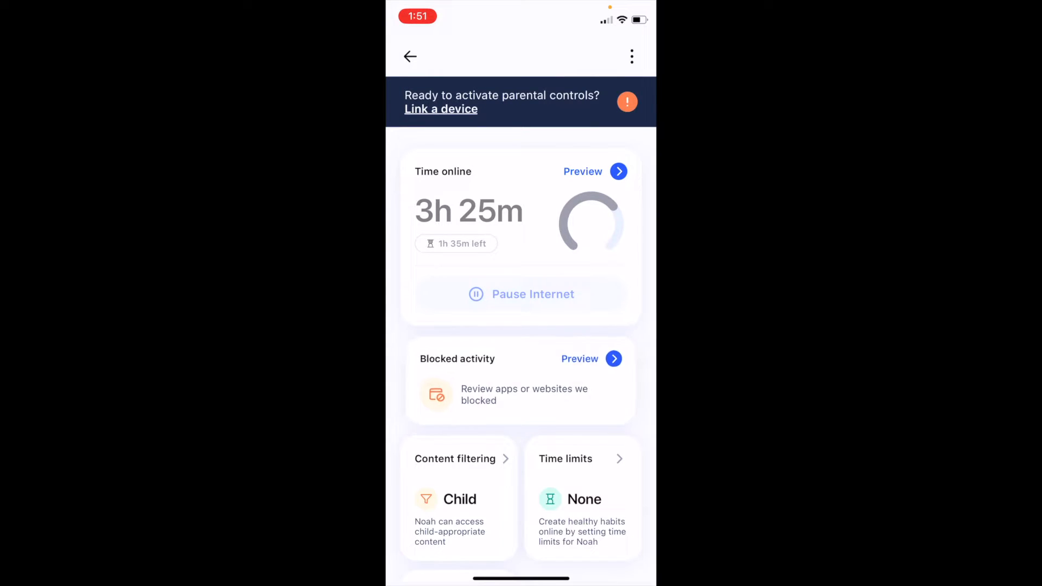
Step: Review Noah's blocked apps and websites, then enter his content filtering settings
{"action": "left_click", "coordinate": [579, 358]}
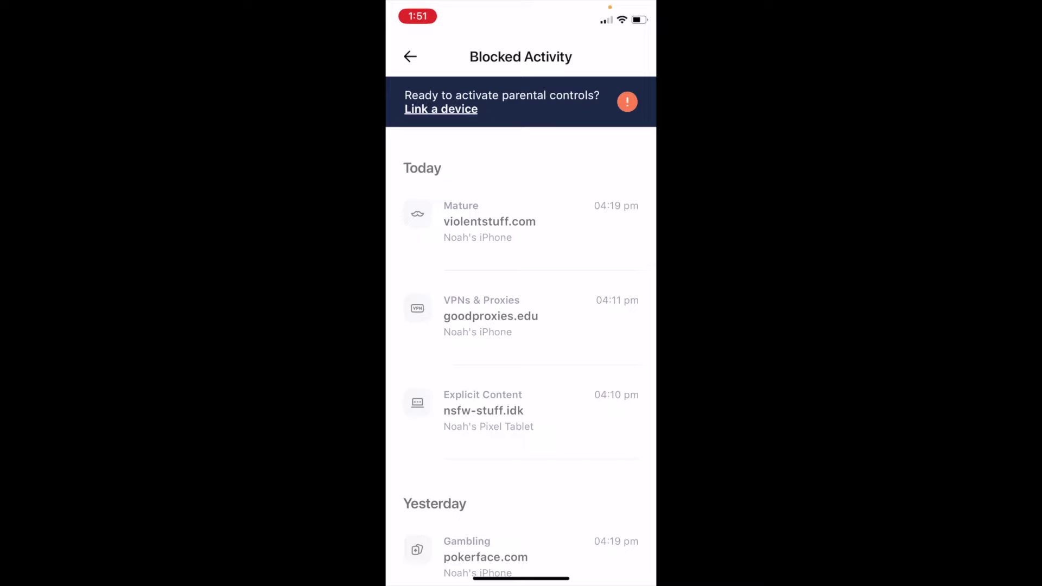
{"action": "left_click", "coordinate": [410, 57]}
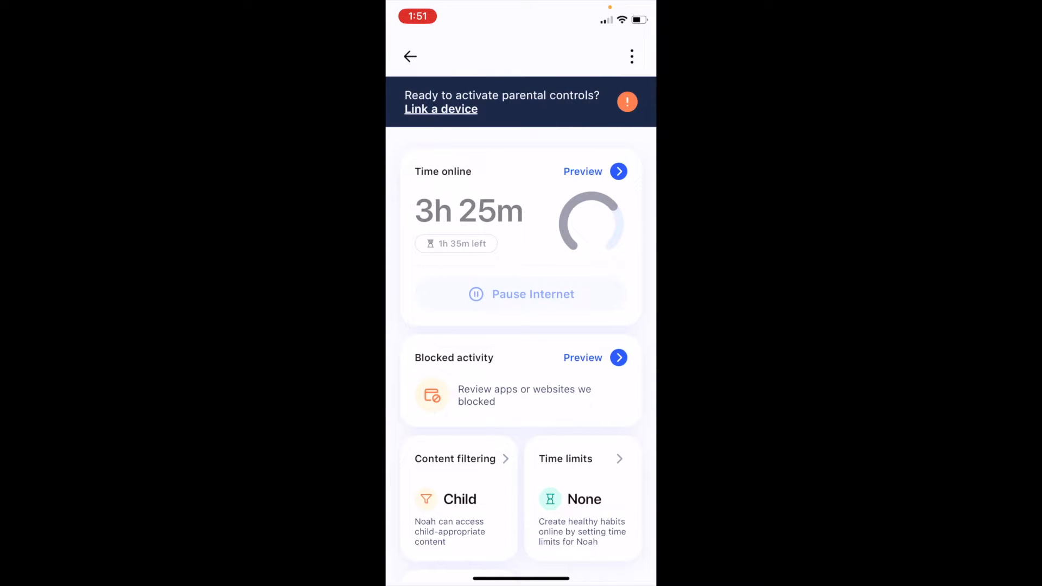
{"action": "scroll", "scroll_direction": "down", "scroll_amount": 3}
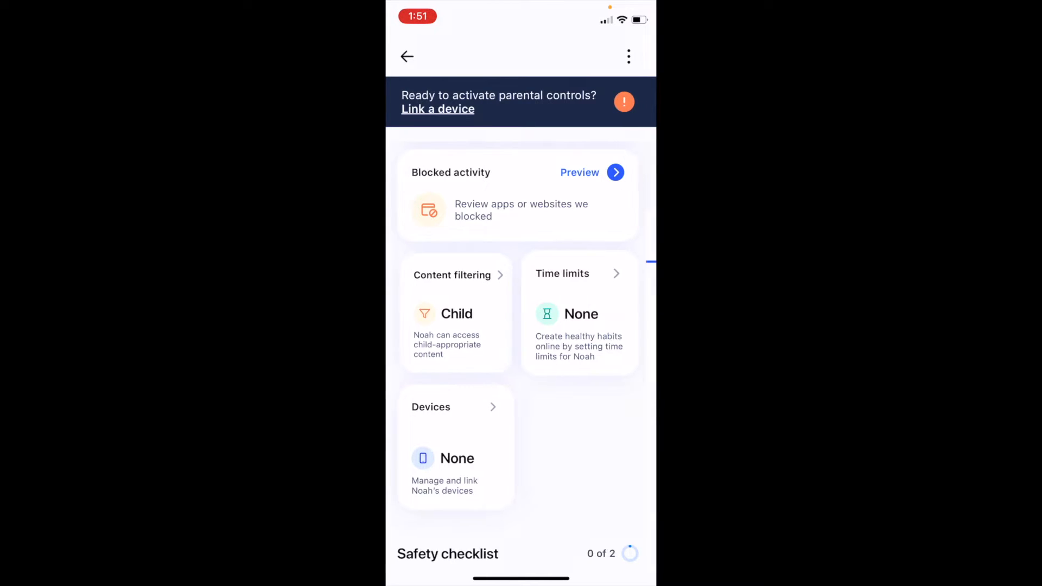
{"action": "left_click", "coordinate": [451, 275]}
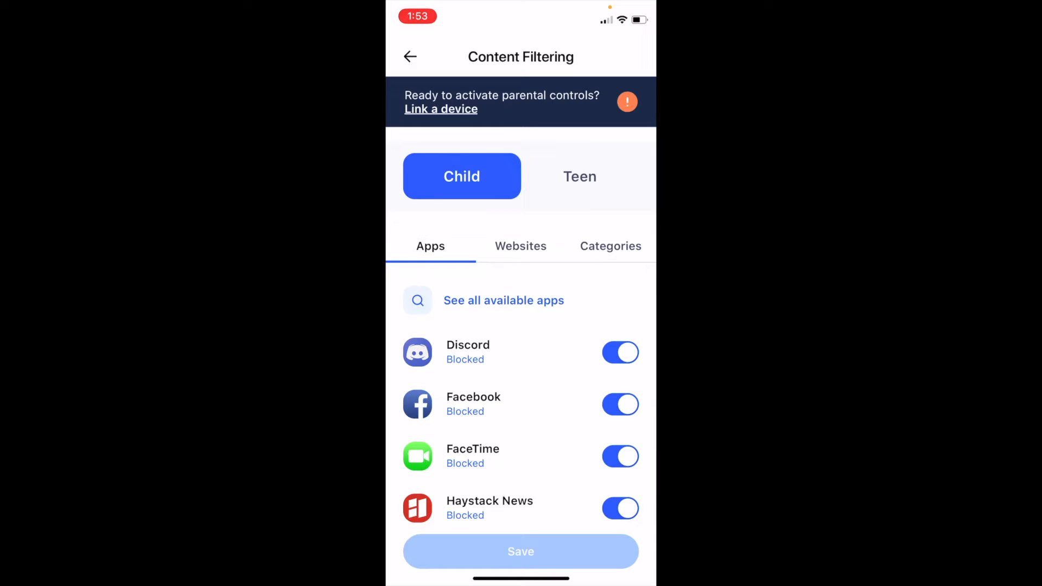
Step: Block the Max app for Noah and save, making his content filtering Custom
{"action": "scroll", "scroll_direction": "down", "scroll_amount": 3}
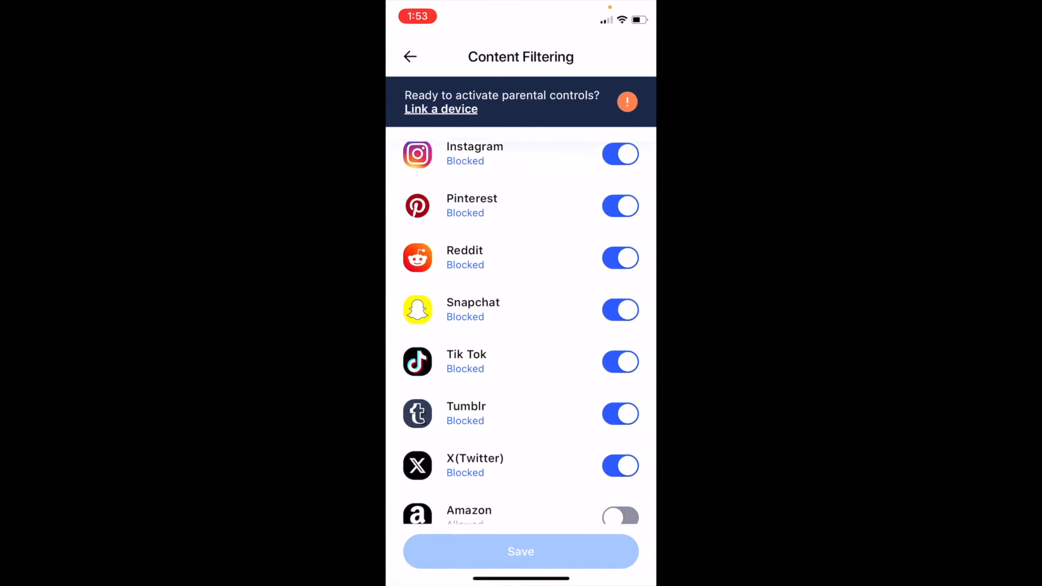
{"action": "scroll", "scroll_direction": "down", "scroll_amount": 3}
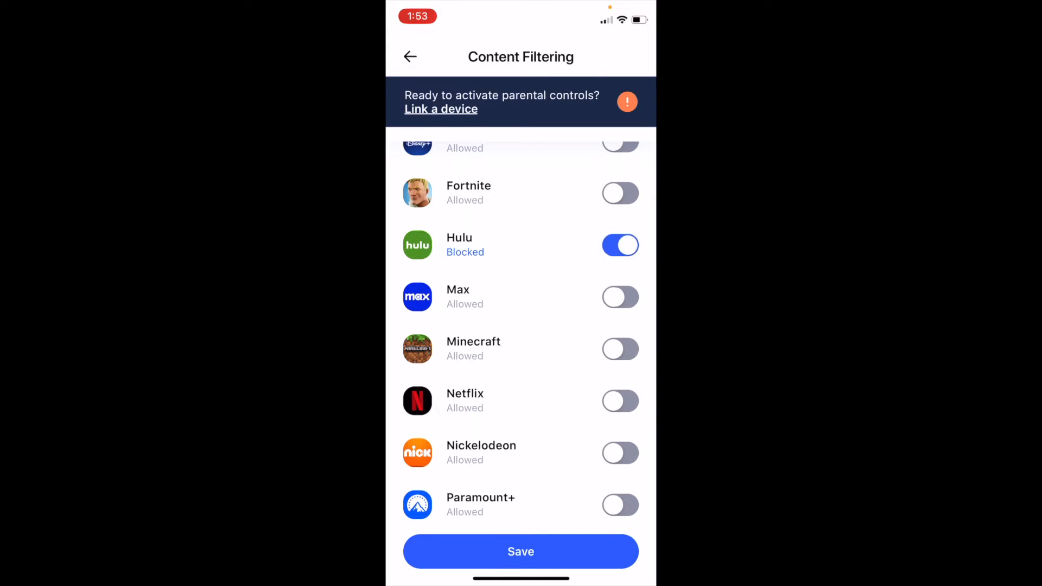
{"action": "left_click", "coordinate": [620, 297]}
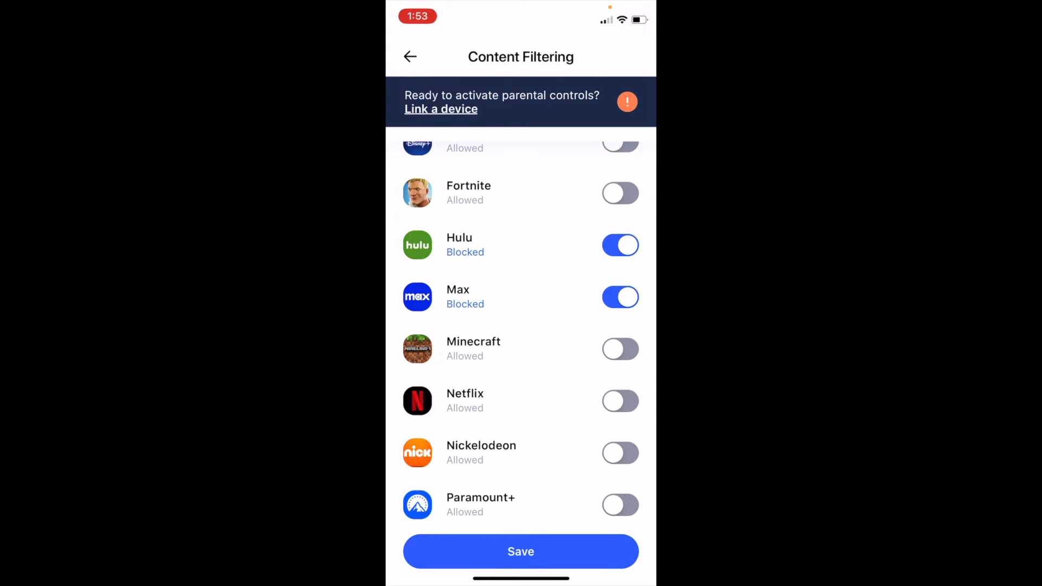
{"action": "left_click", "coordinate": [521, 551]}
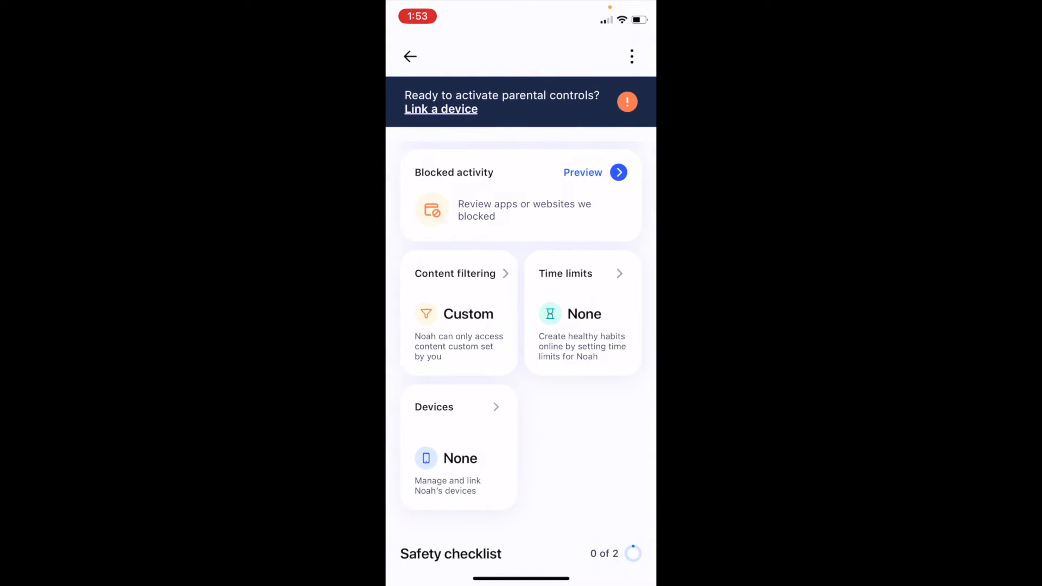
Step: Reopen Noah's content filtering on the Websites list showing gamespot.com blocked
{"action": "left_click", "coordinate": [455, 274]}
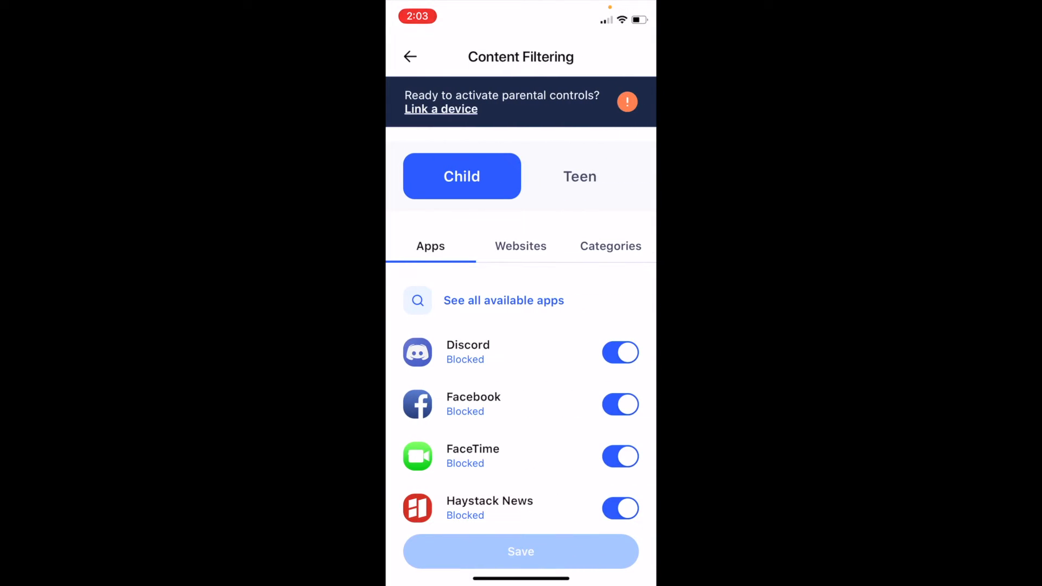
{"action": "left_click", "coordinate": [521, 245]}
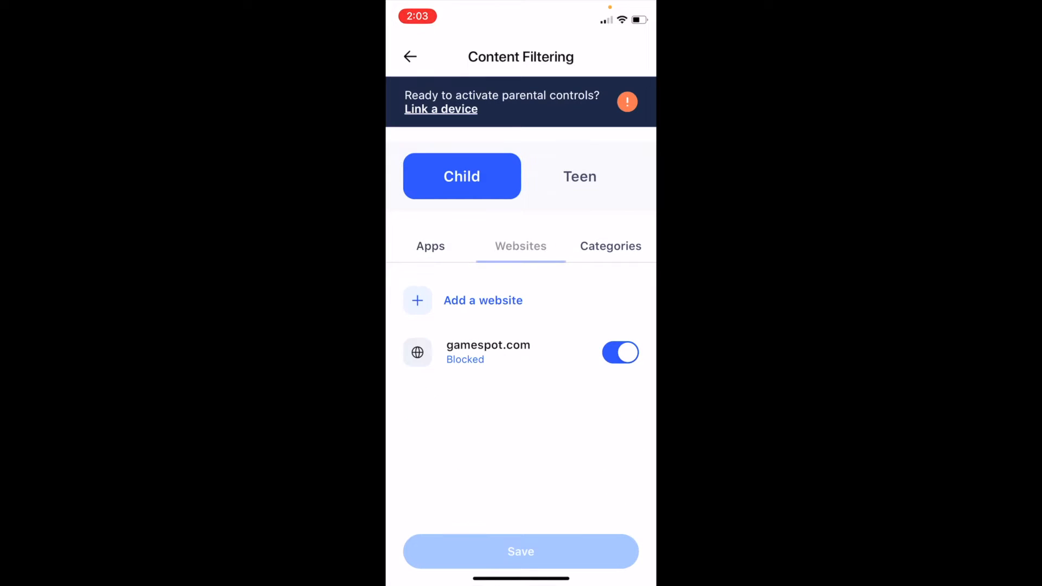
{"action": "left_click", "coordinate": [520, 245]}
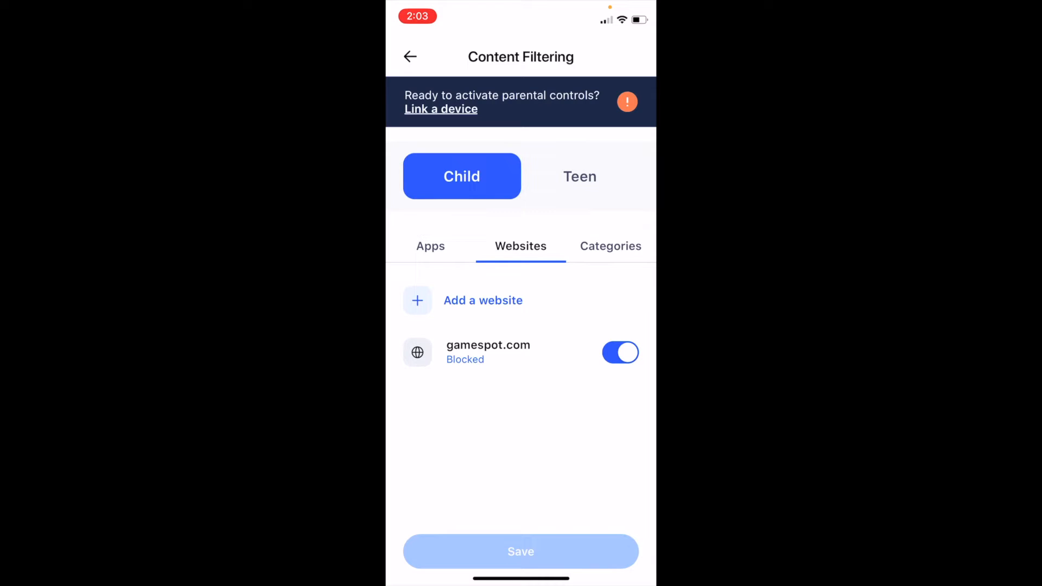
{"action": "left_click", "coordinate": [483, 300]}
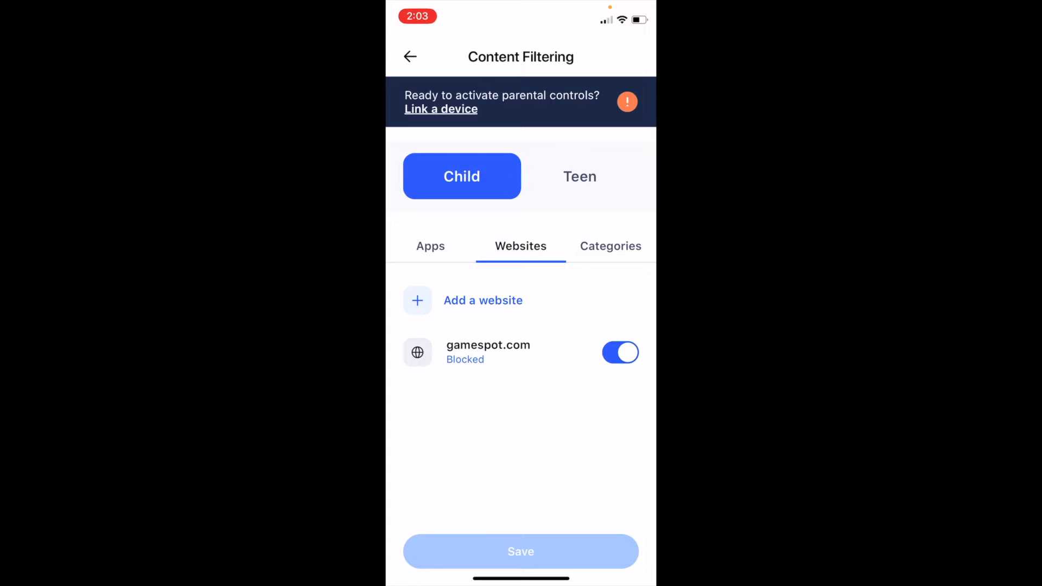
Step: Review the filtered content categories and save Noah's custom filtering choices
{"action": "left_click", "coordinate": [610, 245]}
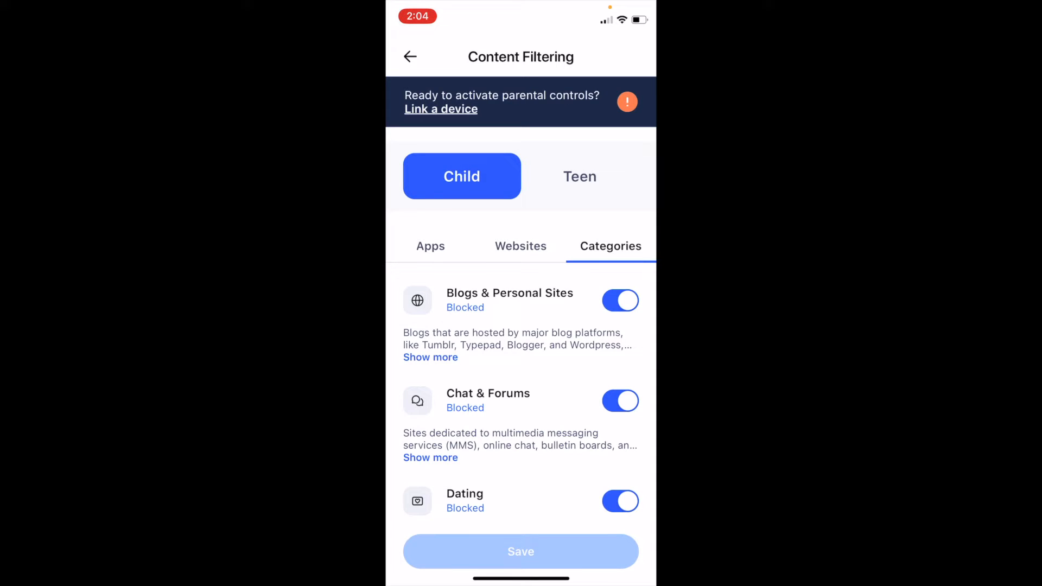
{"action": "scroll", "scroll_direction": "down", "scroll_amount": 3}
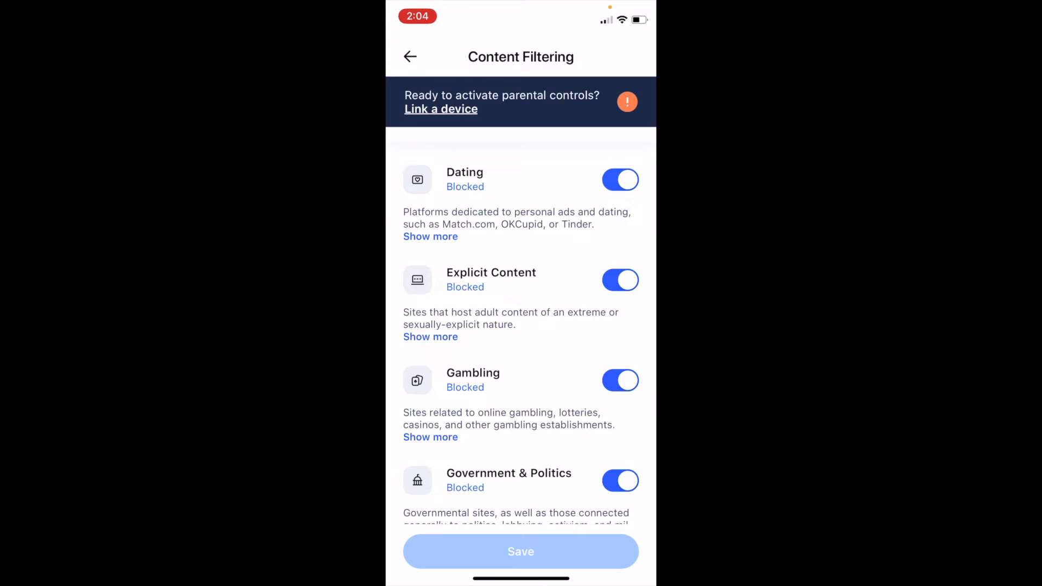
{"action": "scroll", "scroll_direction": "down", "scroll_amount": 3}
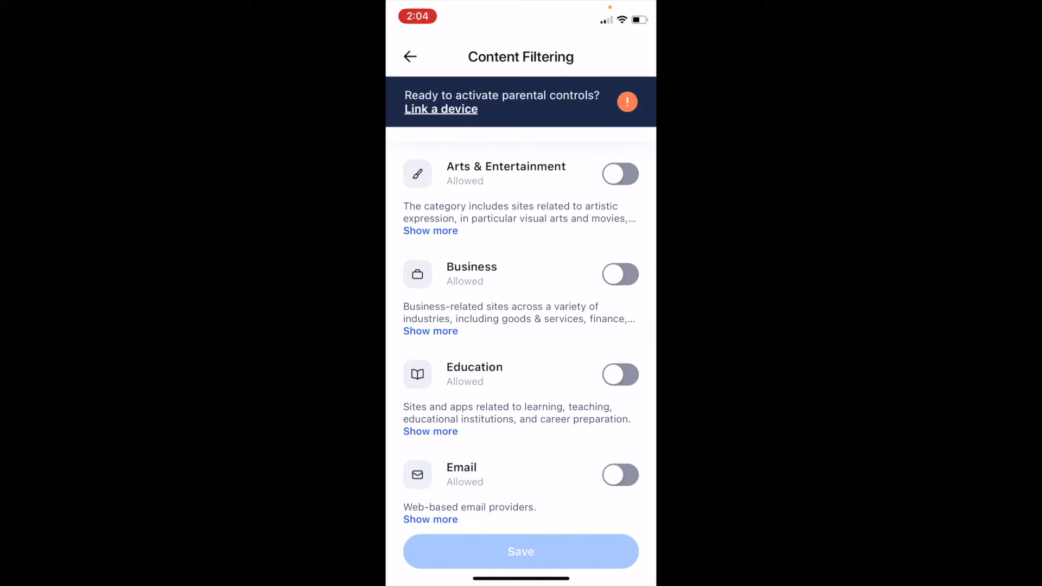
{"action": "scroll", "scroll_direction": "down", "scroll_amount": 3}
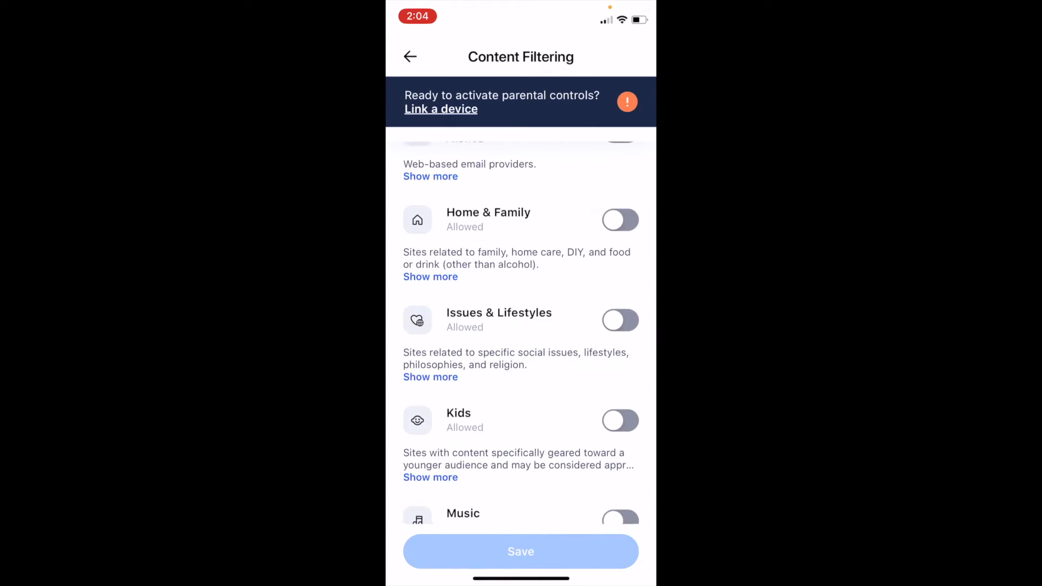
{"action": "scroll", "scroll_direction": "down", "scroll_amount": 3}
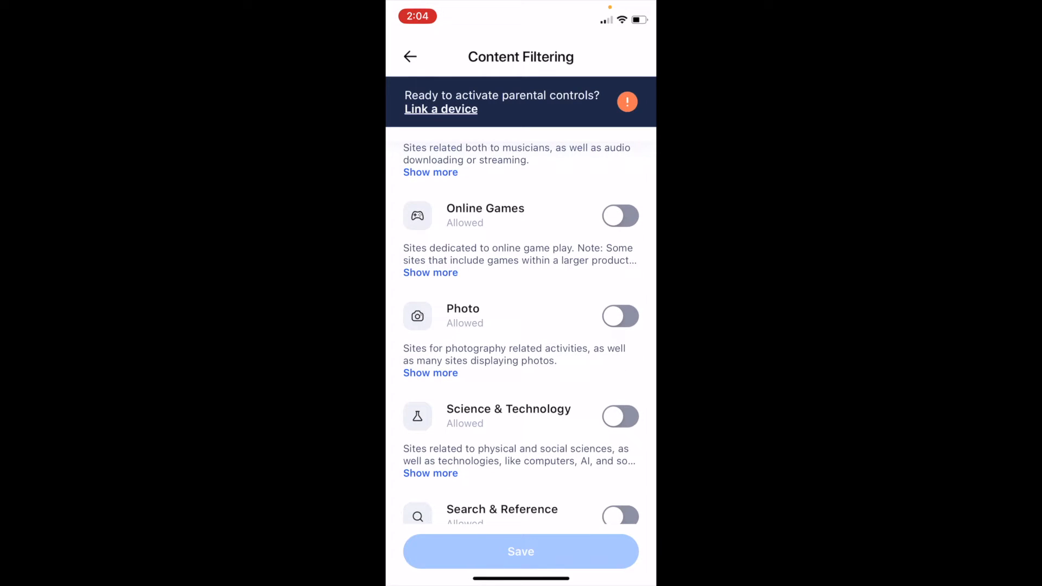
{"action": "left_click", "coordinate": [619, 215]}
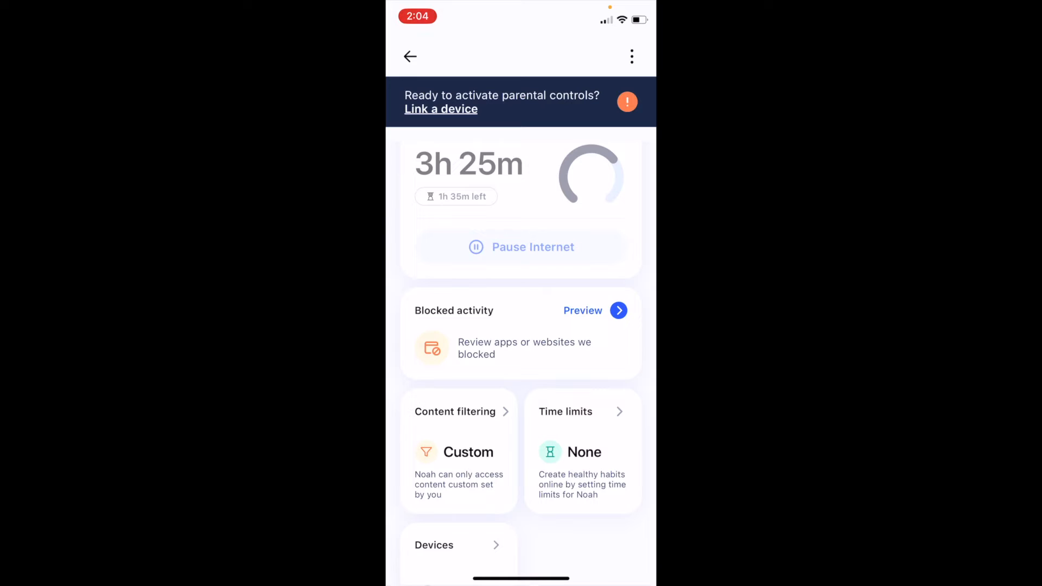
Step: Start an overall daily limit of 2h for Noah with different limits allowed per day
{"action": "left_click", "coordinate": [581, 412]}
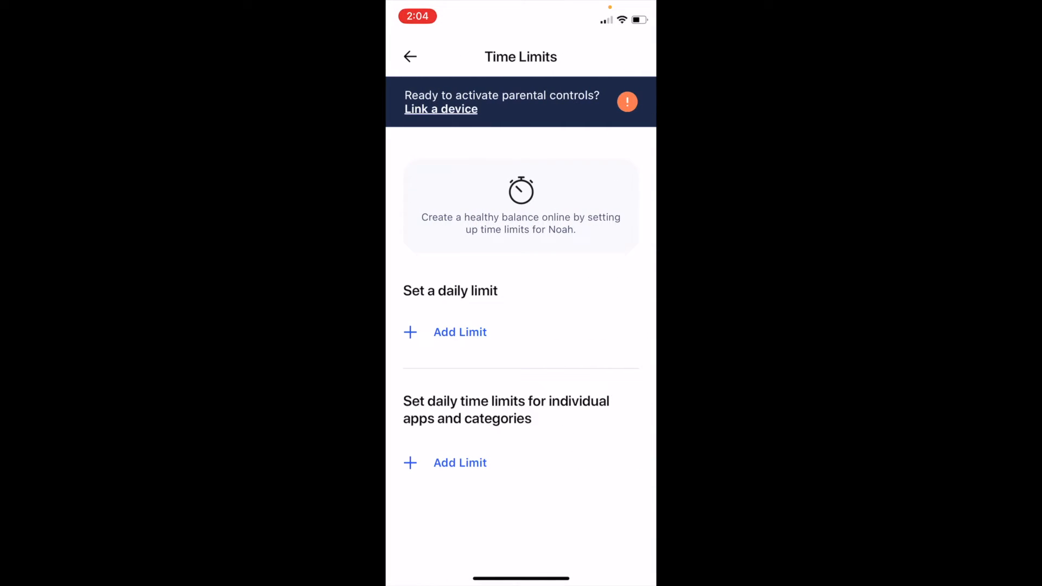
{"action": "left_click", "coordinate": [460, 332]}
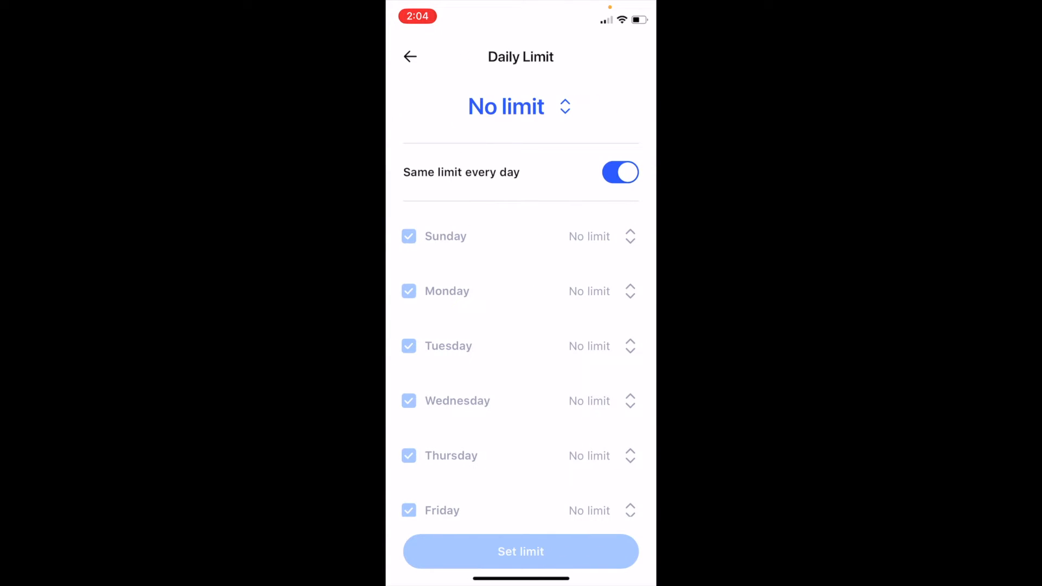
{"action": "left_click", "coordinate": [505, 106]}
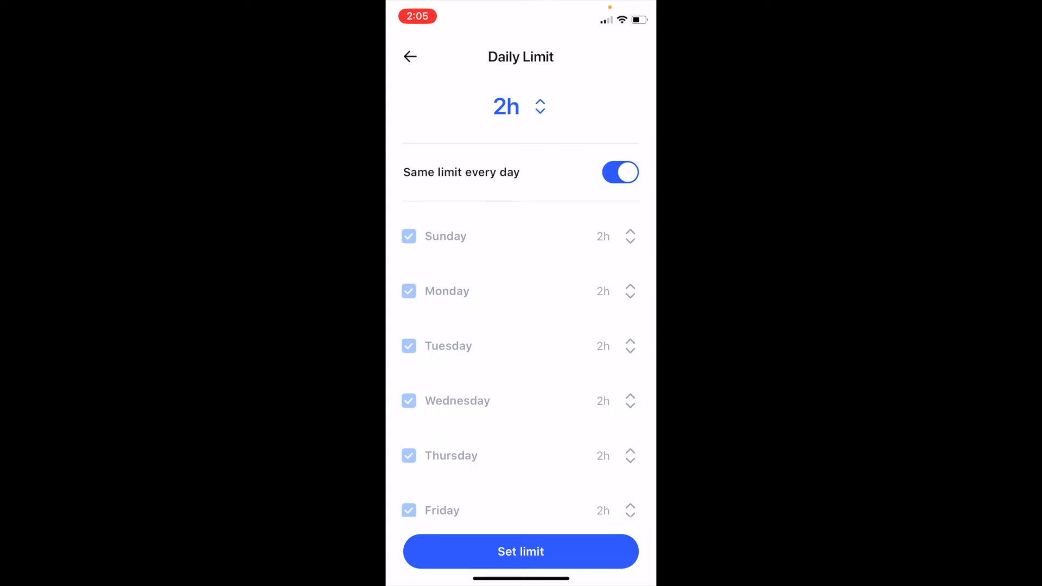
{"action": "left_click", "coordinate": [620, 171]}
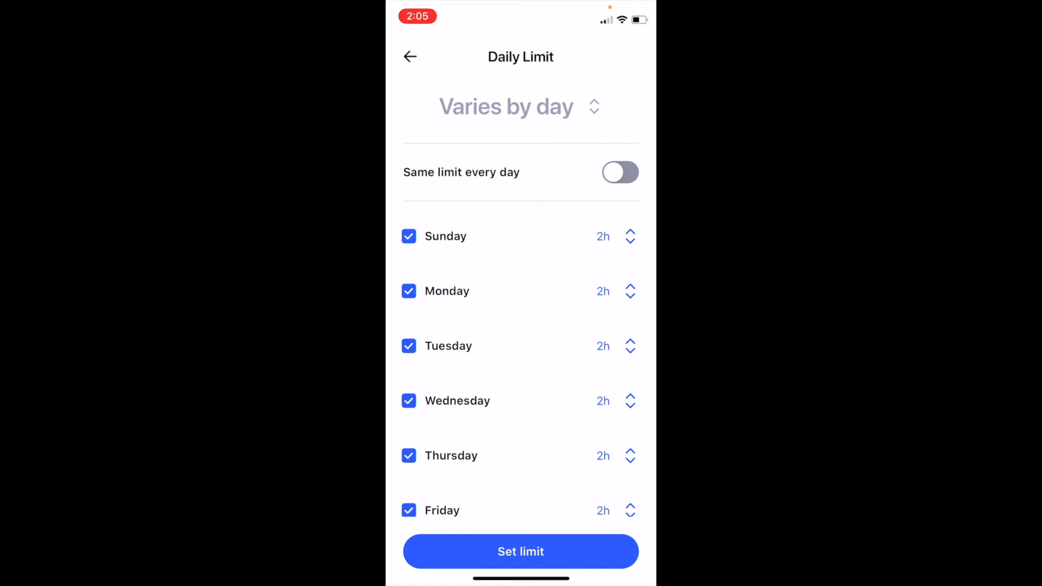
Step: Raise Sunday to 3h and Saturday to 4h, then save the per-day limits
{"action": "left_click", "coordinate": [631, 237]}
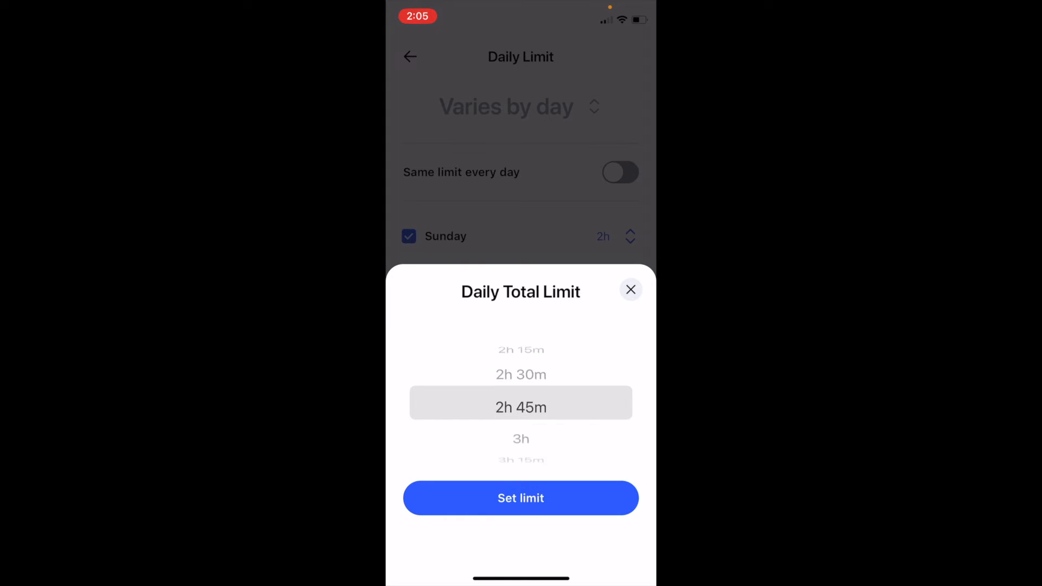
{"action": "left_click", "coordinate": [520, 498]}
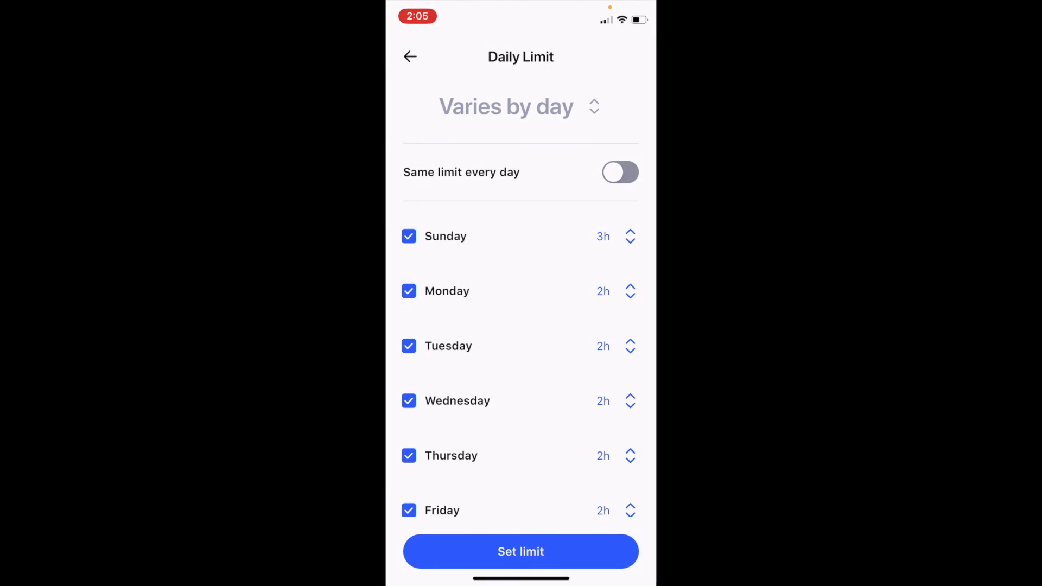
{"action": "scroll", "scroll_direction": "down", "scroll_amount": 3}
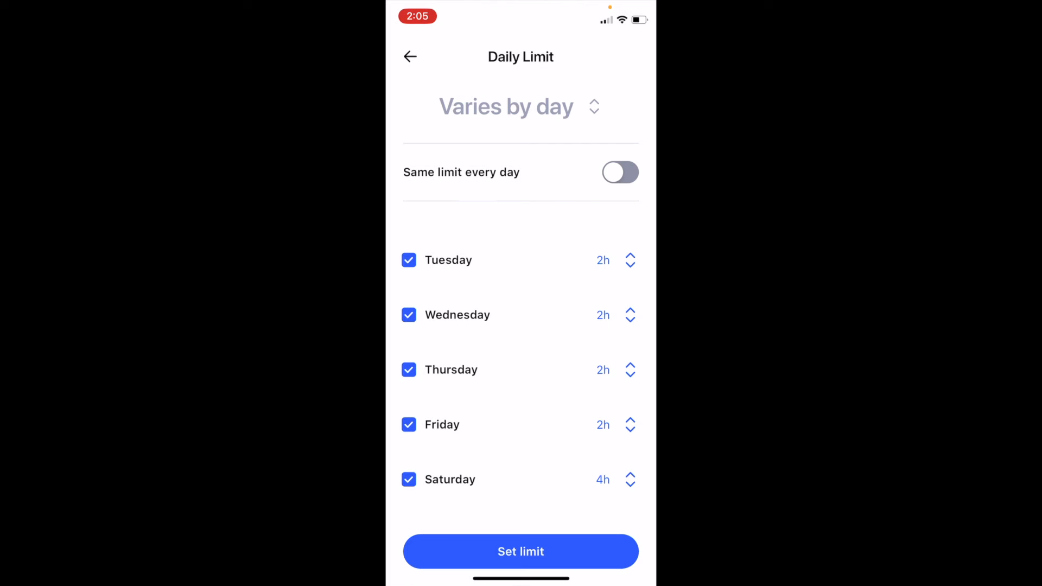
{"action": "left_click", "coordinate": [519, 551]}
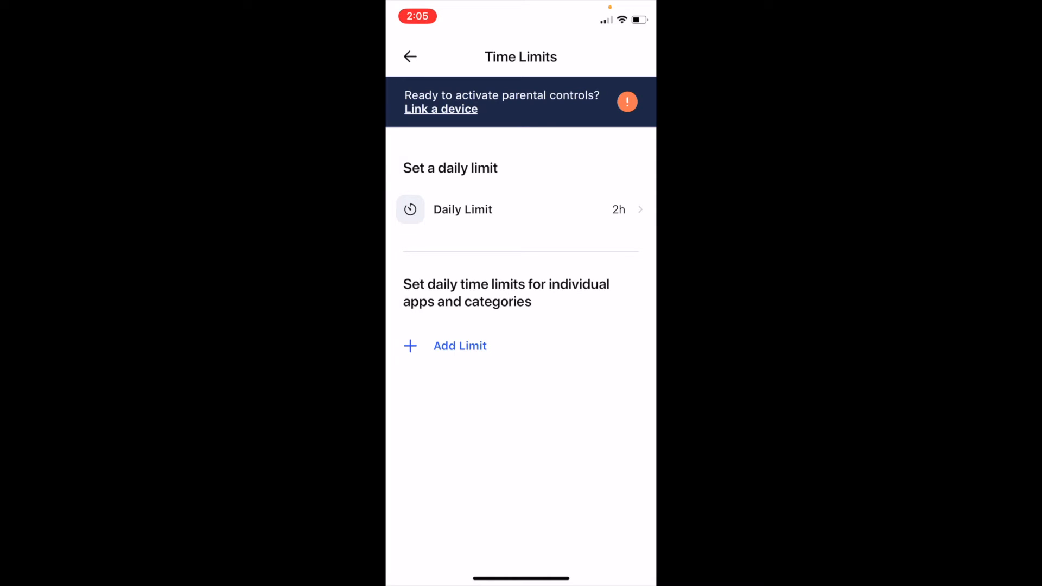
Step: Add a 45m daily limit on Disney+ for Noah
{"action": "left_click", "coordinate": [460, 346]}
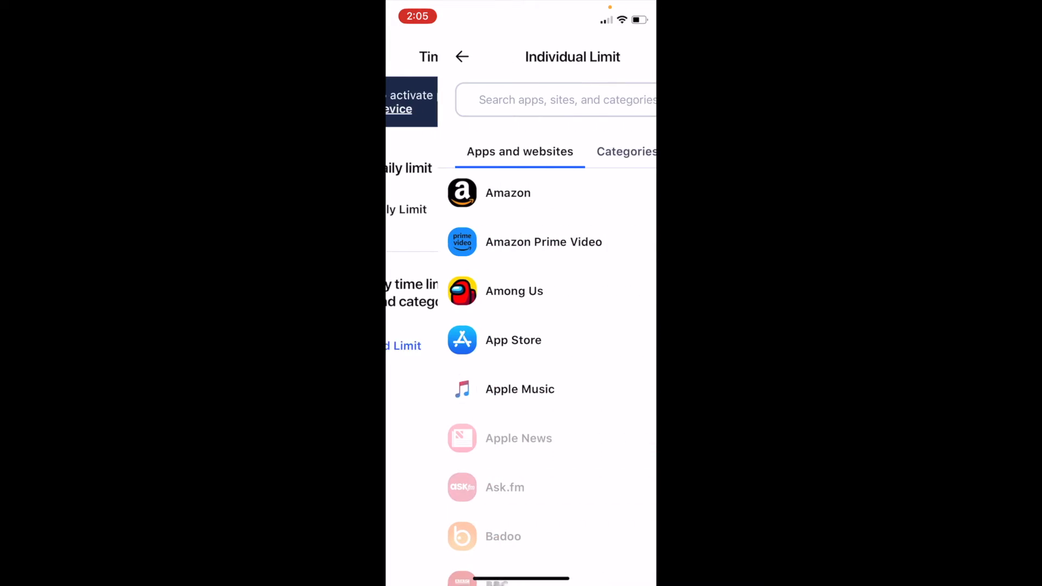
{"action": "scroll", "scroll_direction": "down", "scroll_amount": 3}
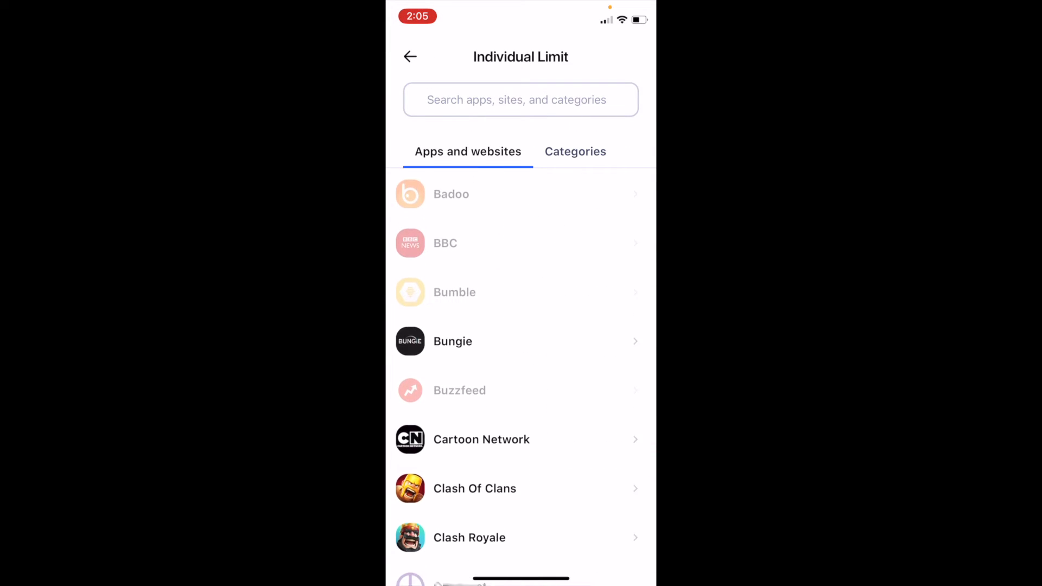
{"action": "scroll", "scroll_direction": "down", "scroll_amount": 3}
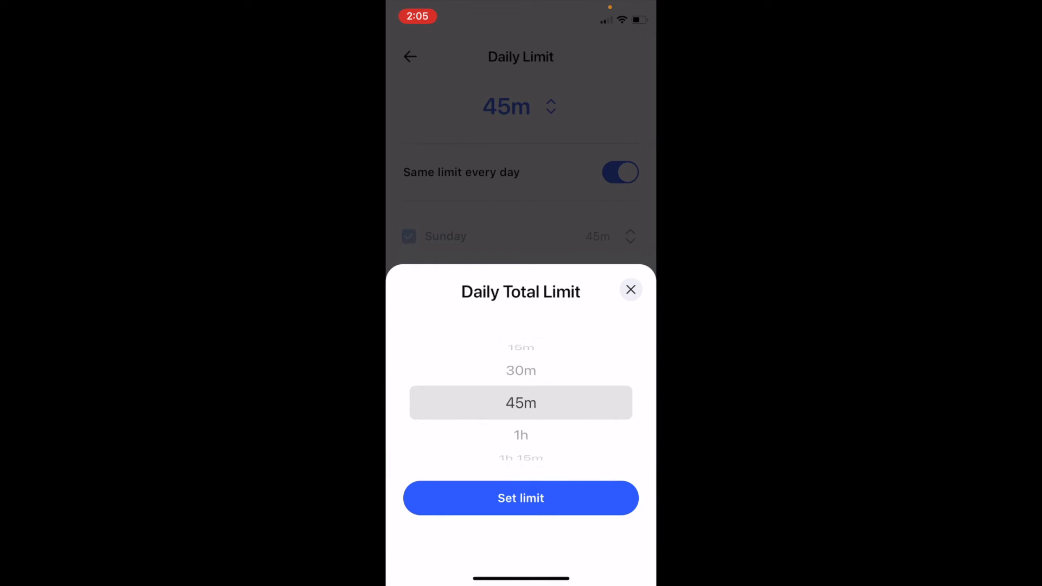
{"action": "left_click", "coordinate": [521, 498]}
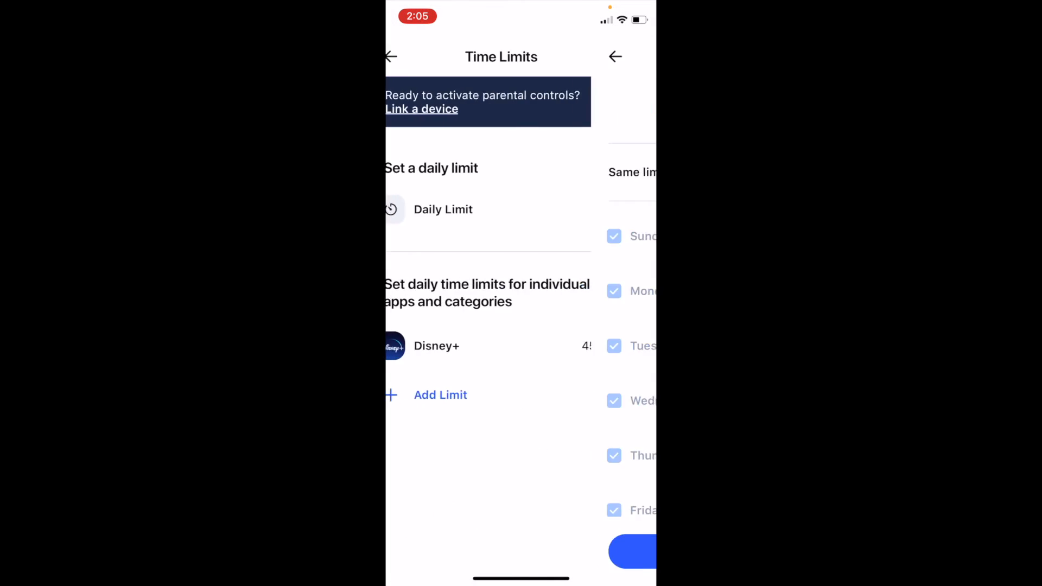
Step: Add a 1h daily limit on Hulu, save it and leave the time limits screen
{"action": "left_click", "coordinate": [441, 395]}
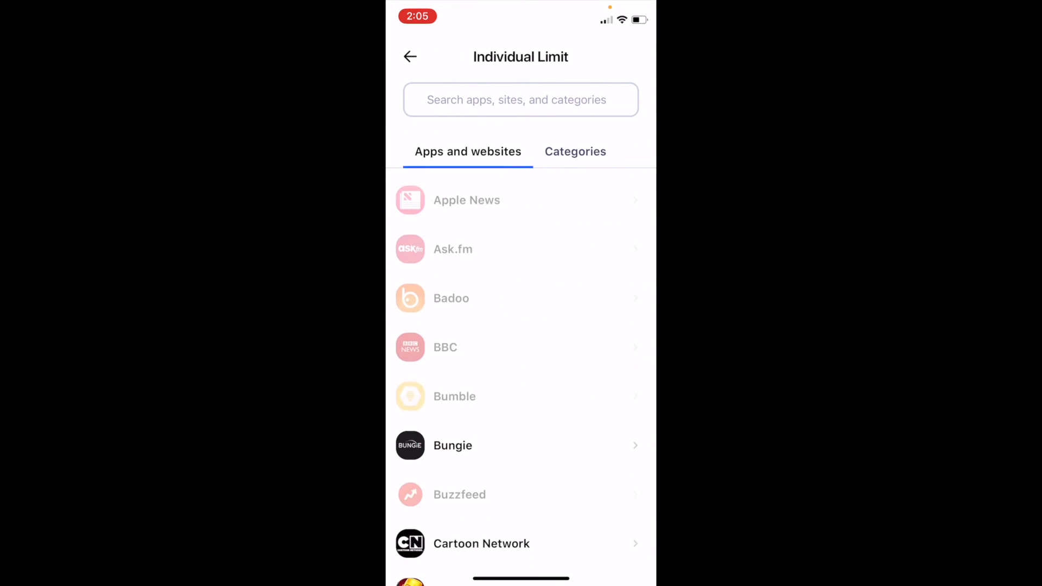
{"action": "scroll", "scroll_direction": "down", "scroll_amount": 3}
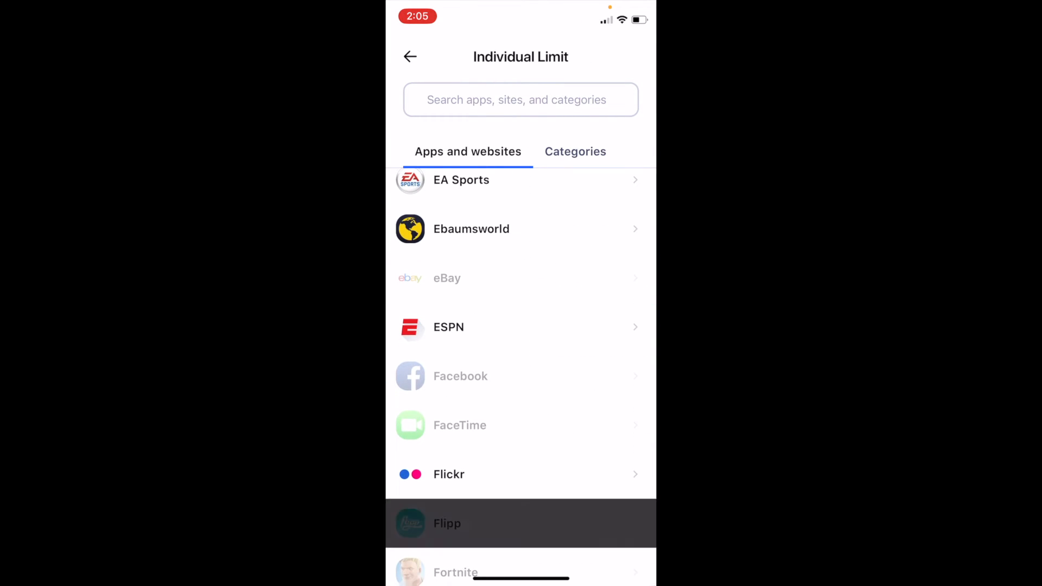
{"action": "scroll", "scroll_direction": "down", "scroll_amount": 3}
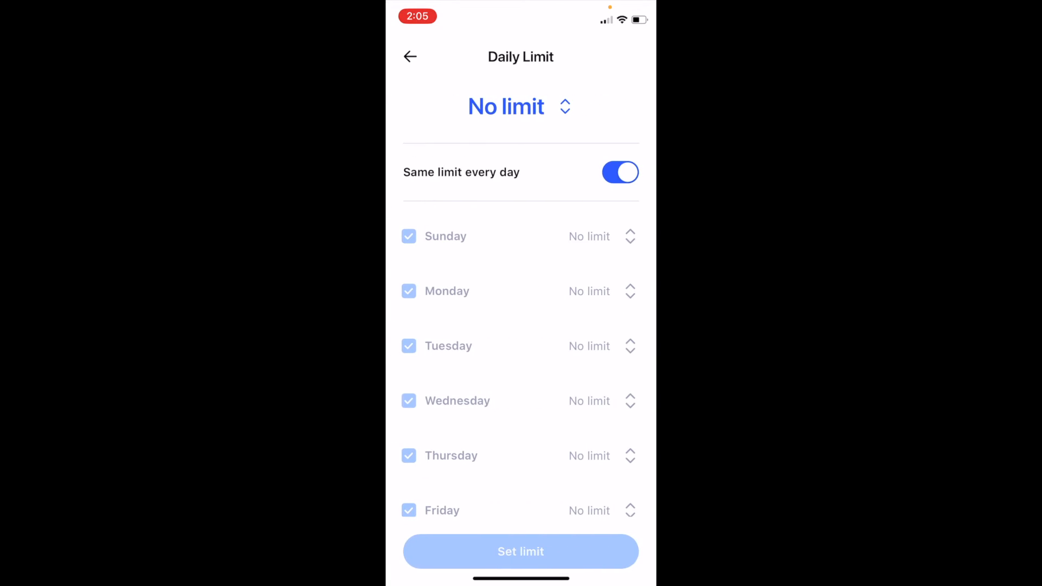
{"action": "left_click", "coordinate": [519, 106]}
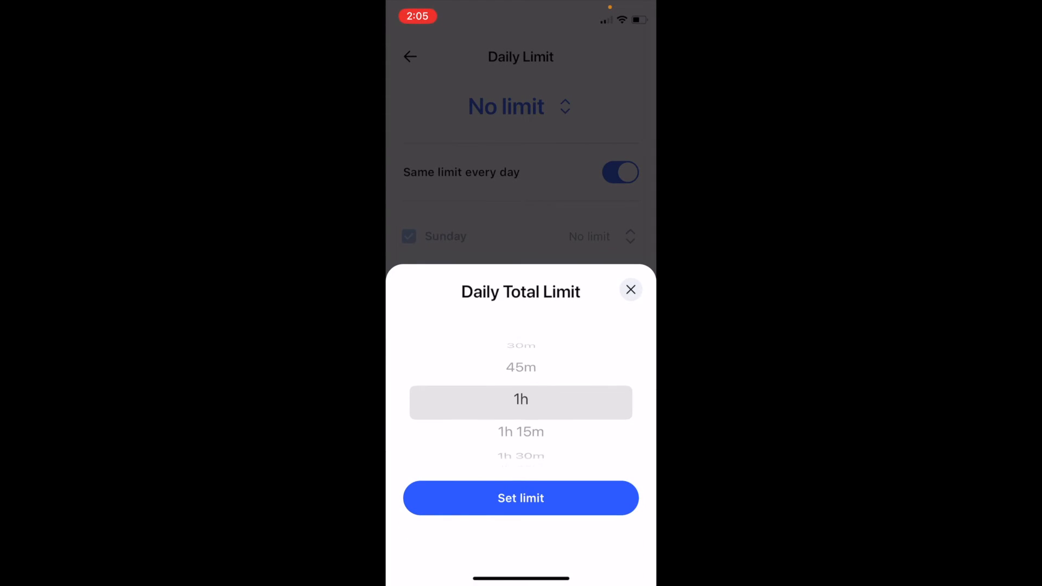
{"action": "left_click", "coordinate": [521, 498]}
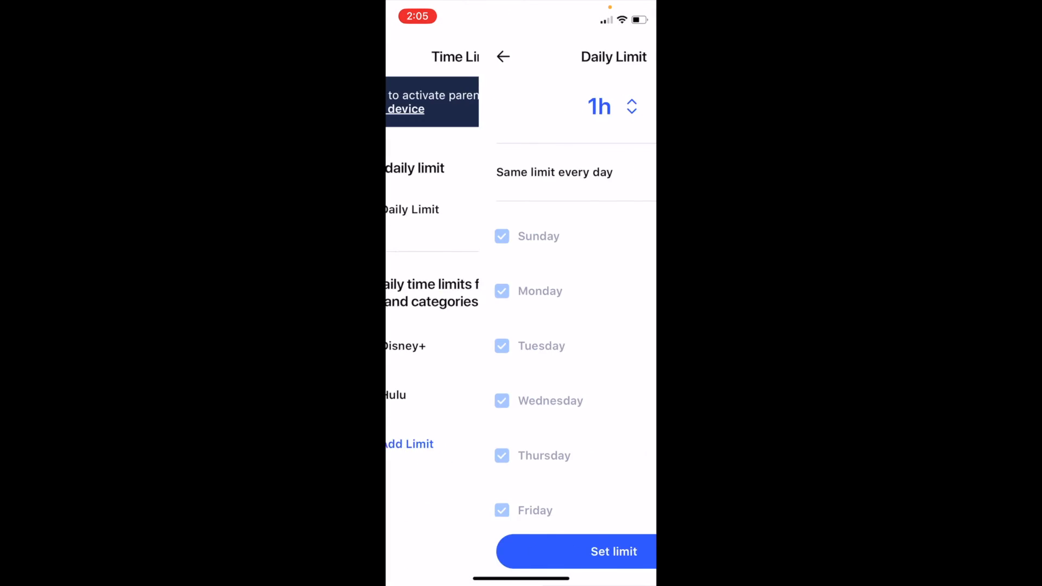
{"action": "left_click", "coordinate": [606, 551]}
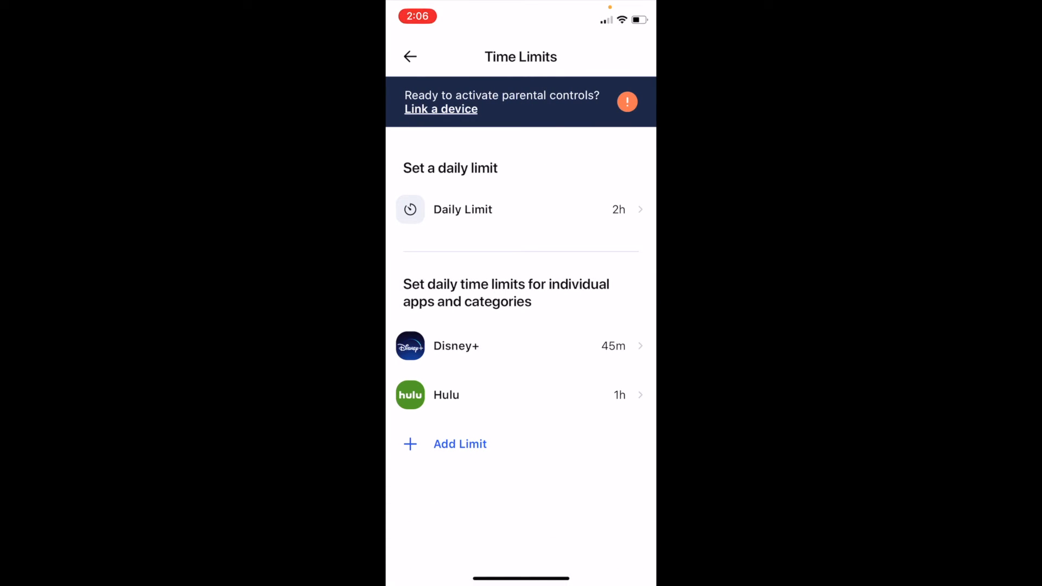
{"action": "left_click", "coordinate": [411, 56]}
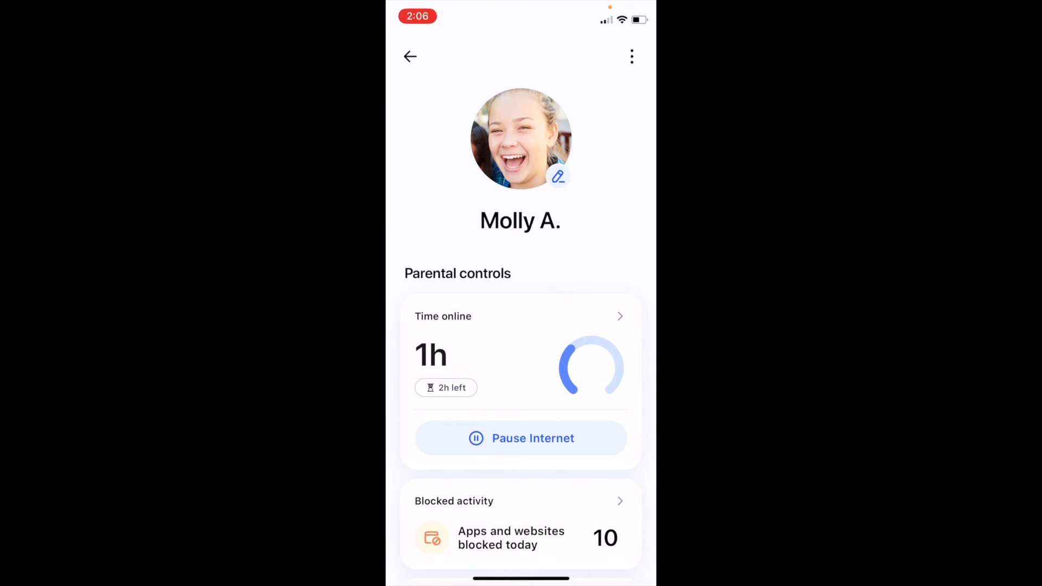
Step: Review Molly's time-online summary showing YouTube at its limit and Netflix at 20m, then return to her profile
{"action": "scroll", "scroll_direction": "down", "scroll_amount": 3}
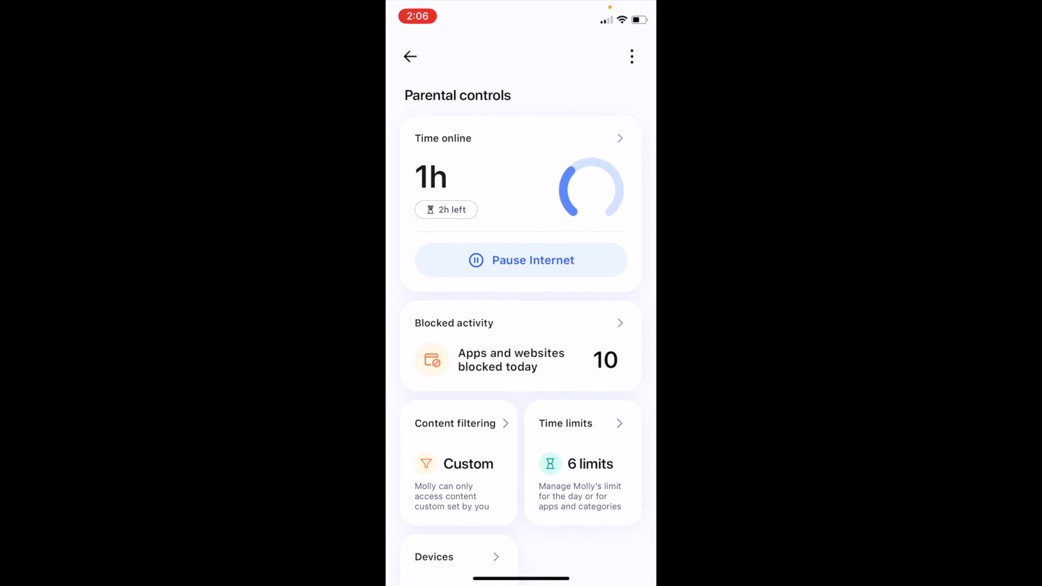
{"action": "scroll", "scroll_direction": "down", "scroll_amount": 3}
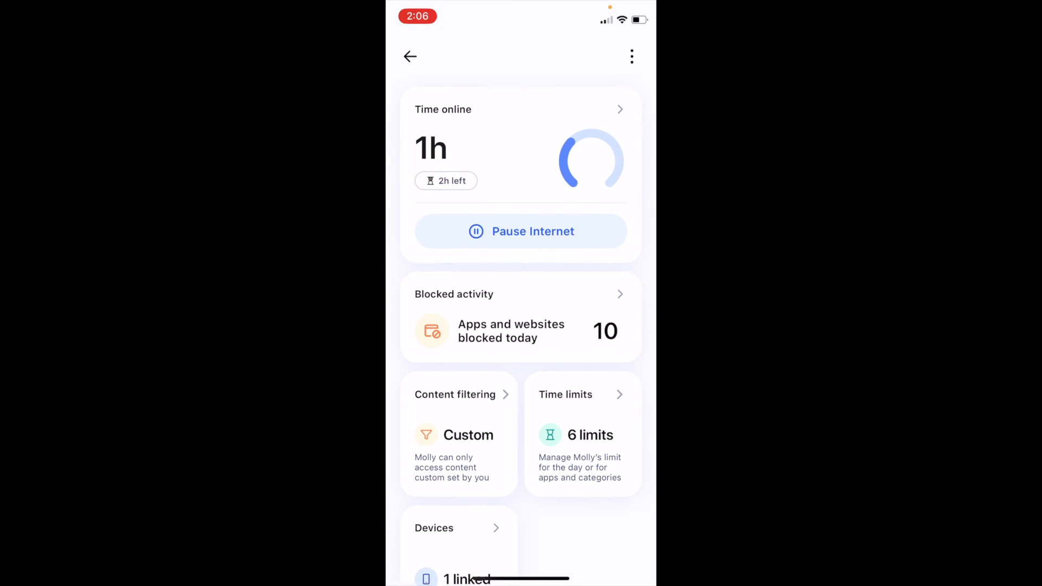
{"action": "scroll", "scroll_direction": "down", "scroll_amount": 3}
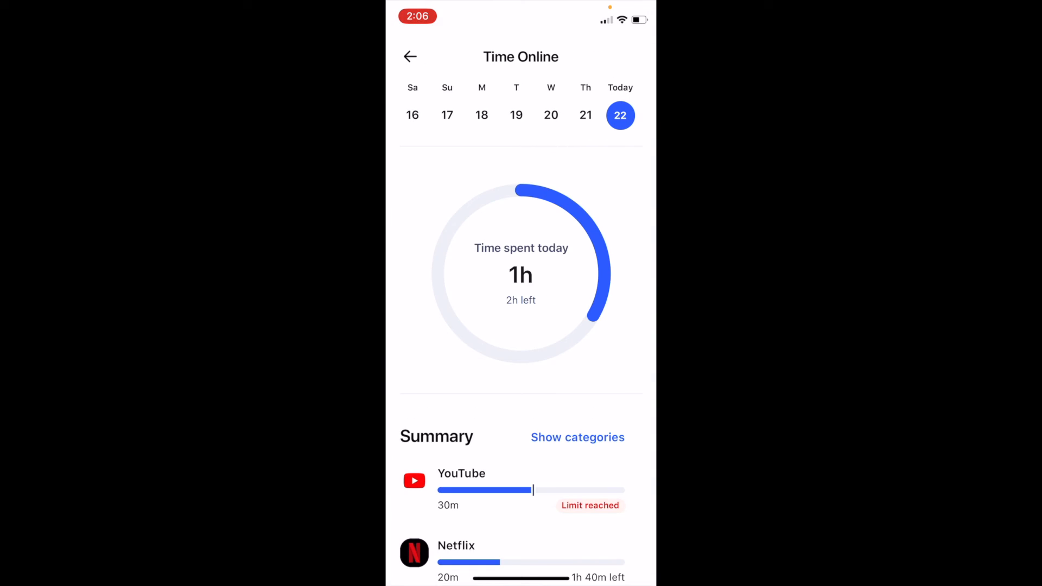
{"action": "scroll", "scroll_direction": "down", "scroll_amount": 3}
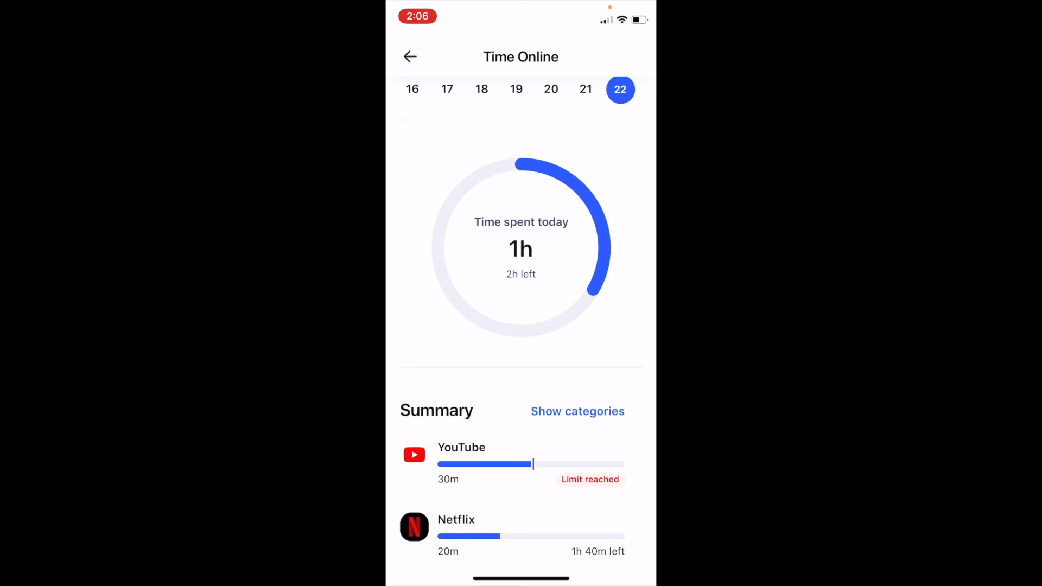
{"action": "left_click", "coordinate": [410, 56]}
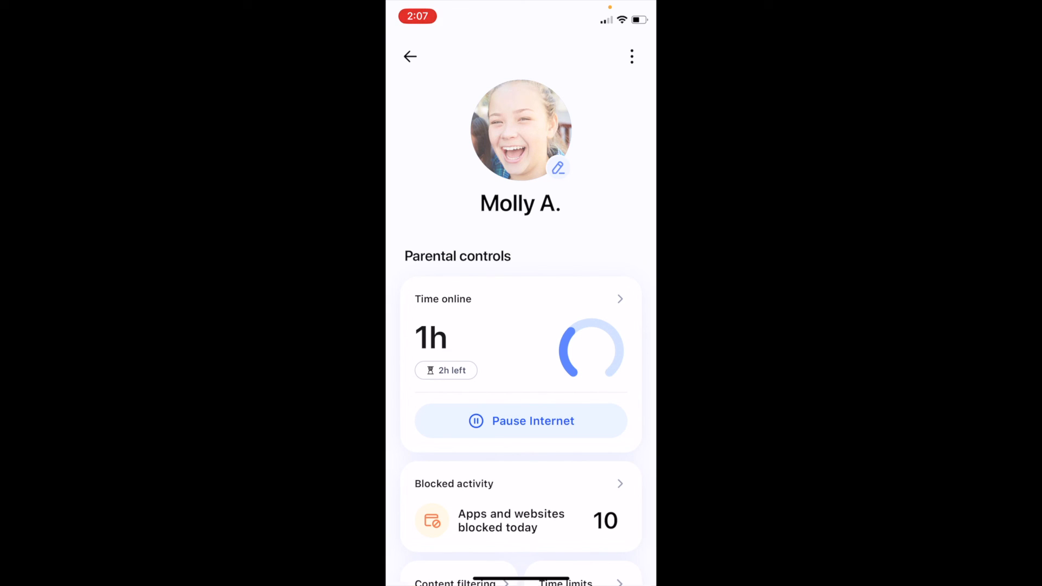
Step: Pause and then unpause Molly's internet, returning to the My Family list of Stella, Molly and Noah
{"action": "left_click", "coordinate": [520, 421]}
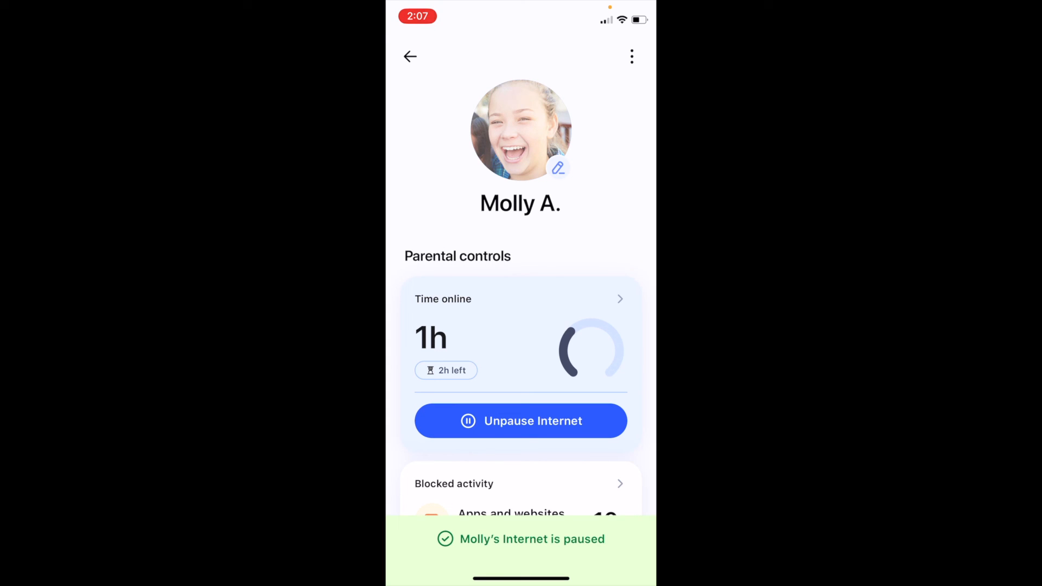
{"action": "left_click", "coordinate": [521, 421]}
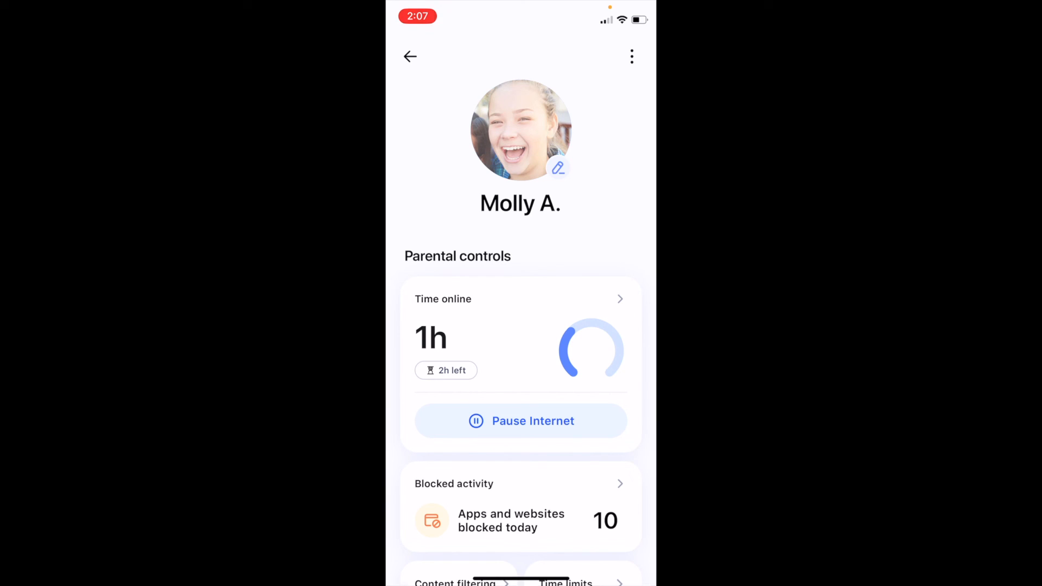
{"action": "left_click", "coordinate": [410, 57]}
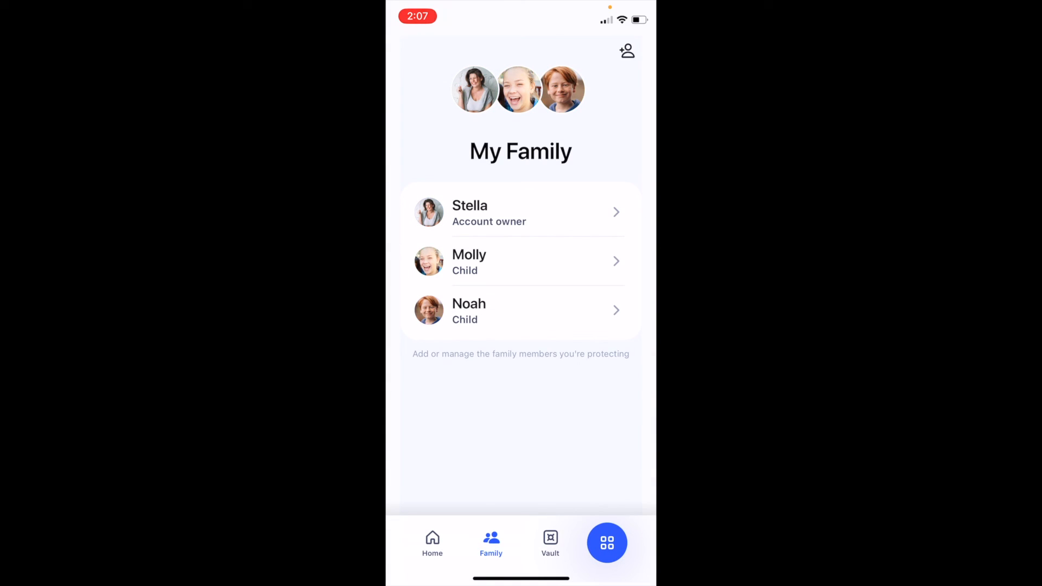